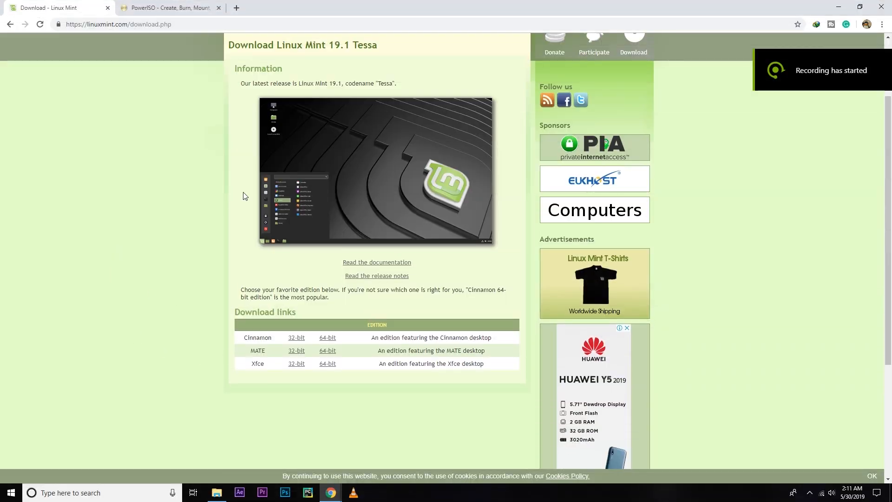
Download the Linux Mint 19.1 Cinnamon 64-bit ISO from the Harvard School of Engineering mirror.
scroll(up, 3)
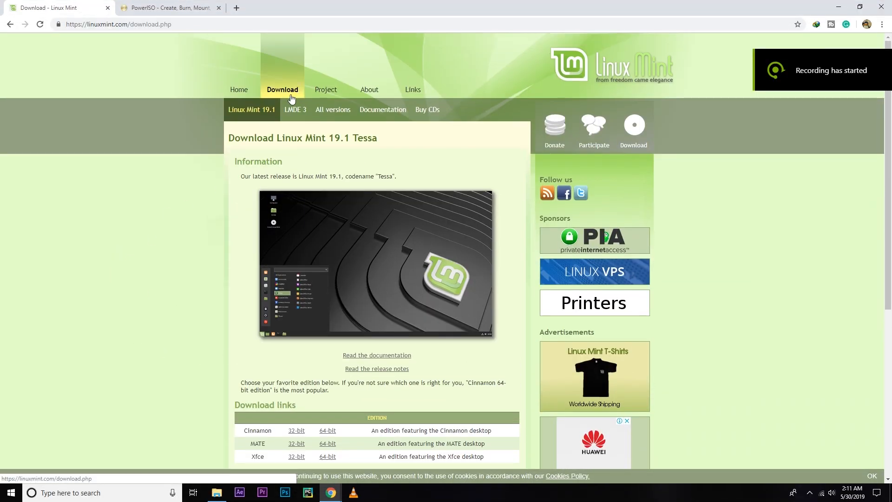
scroll(down, 3)
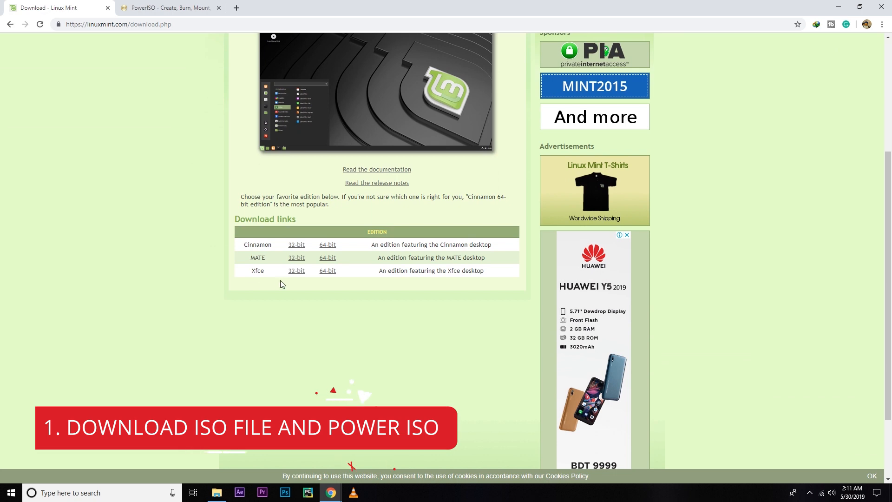
click(327, 244)
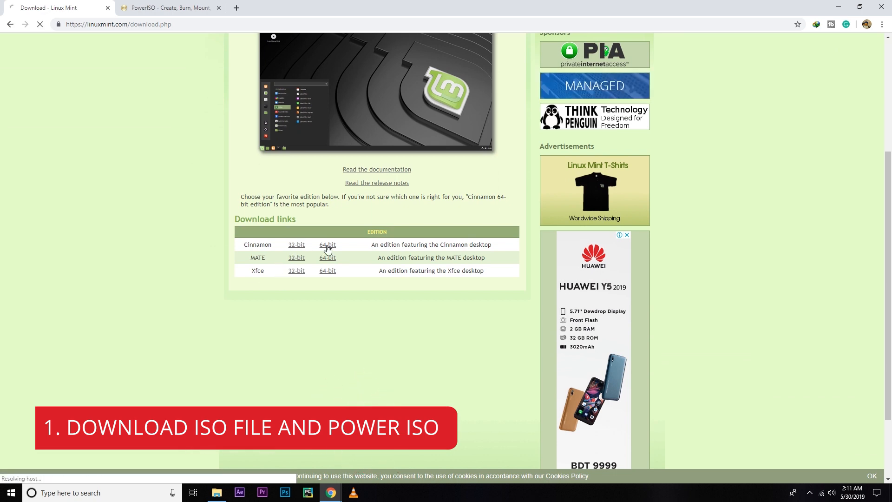
click(327, 245)
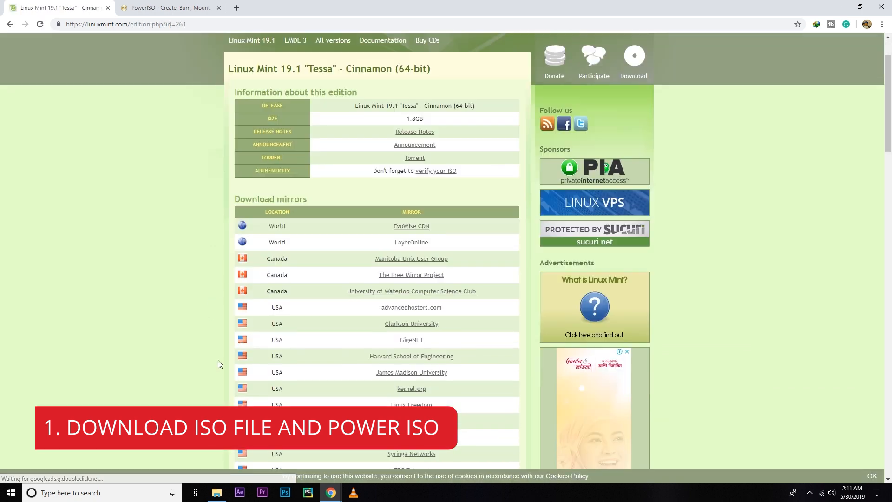
scroll(up, 3)
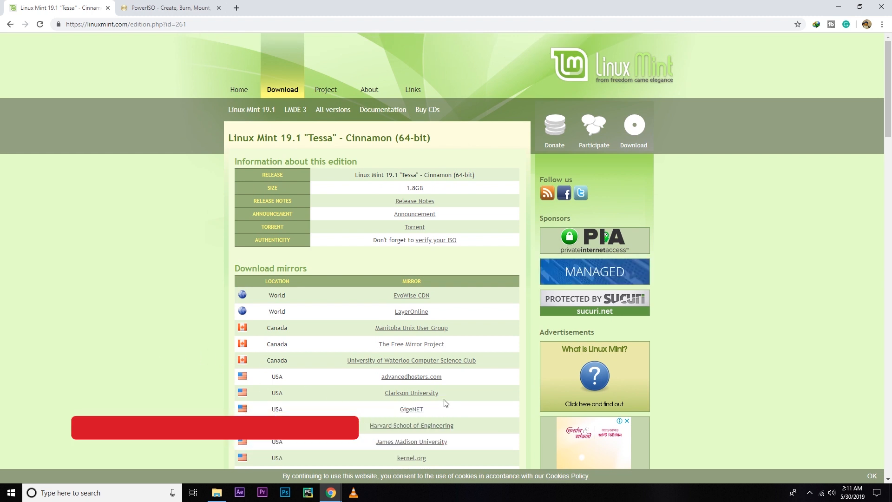
click(410, 425)
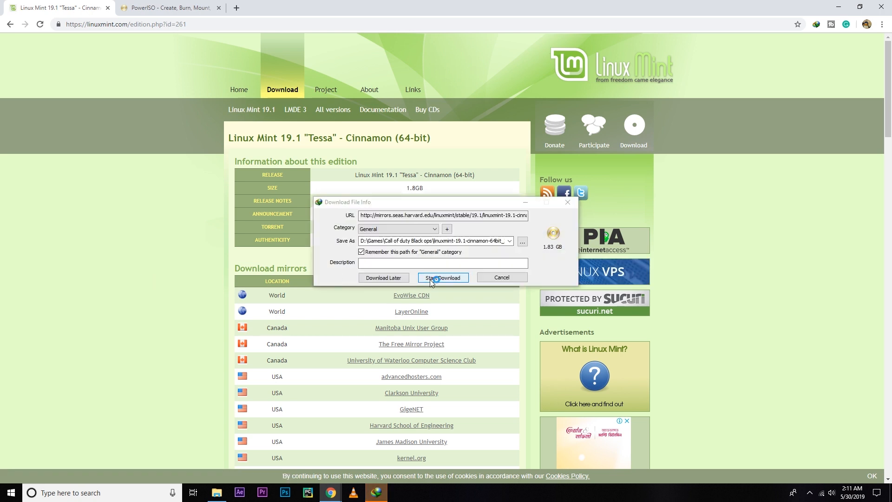
click(442, 277)
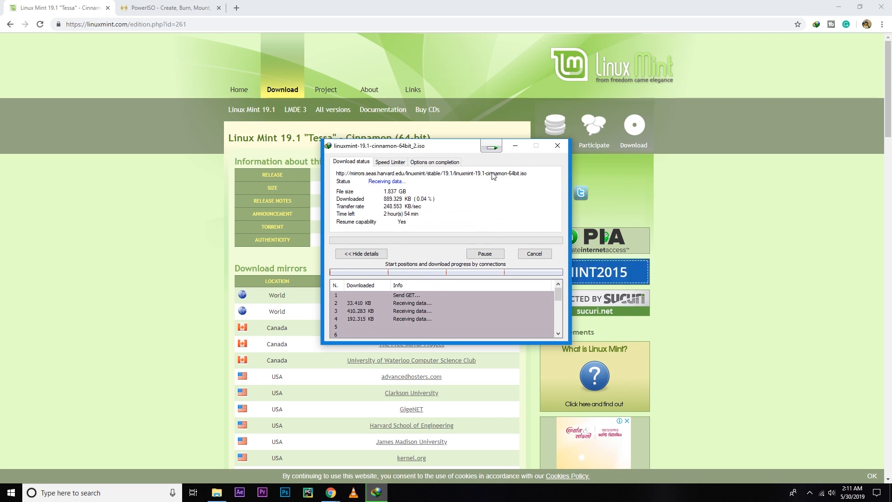
click(169, 7)
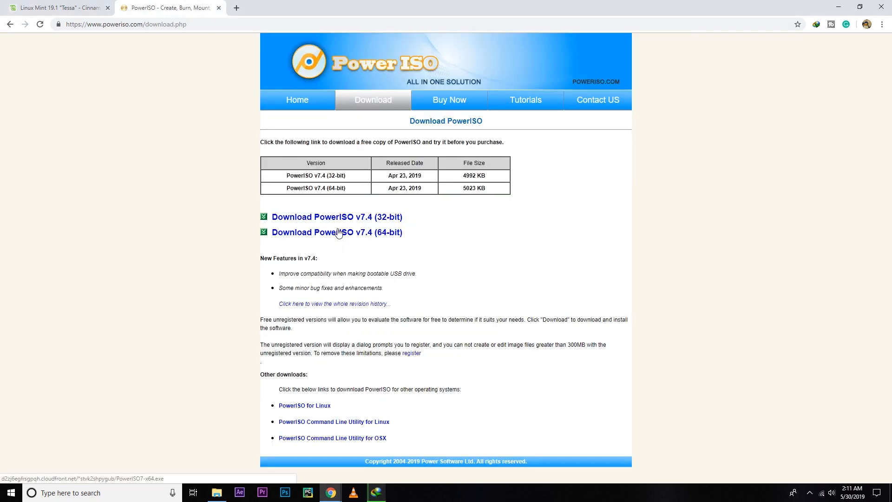
Request the PowerISO v7.4 64-bit installer download from poweriso.com.
click(337, 231)
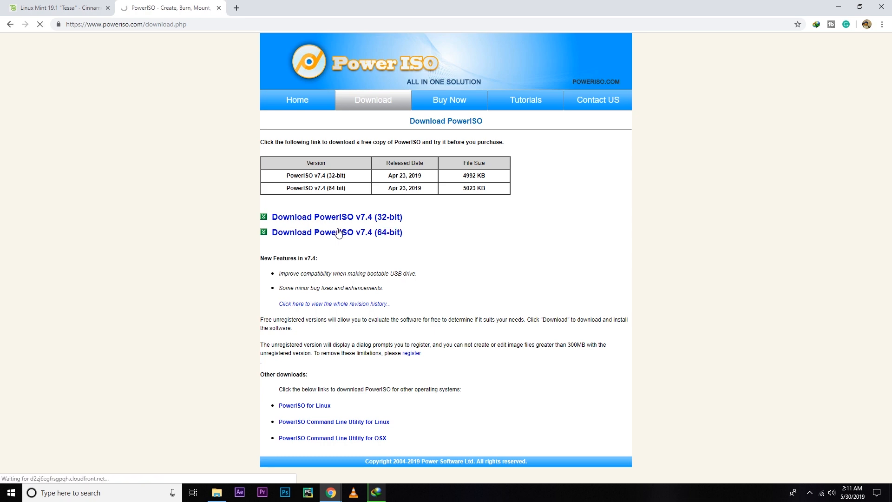
click(337, 232)
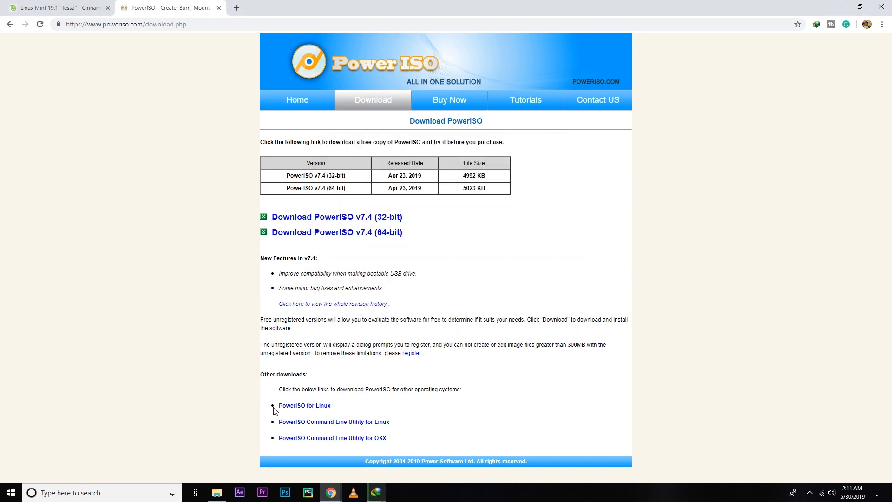
double_click(305, 405)
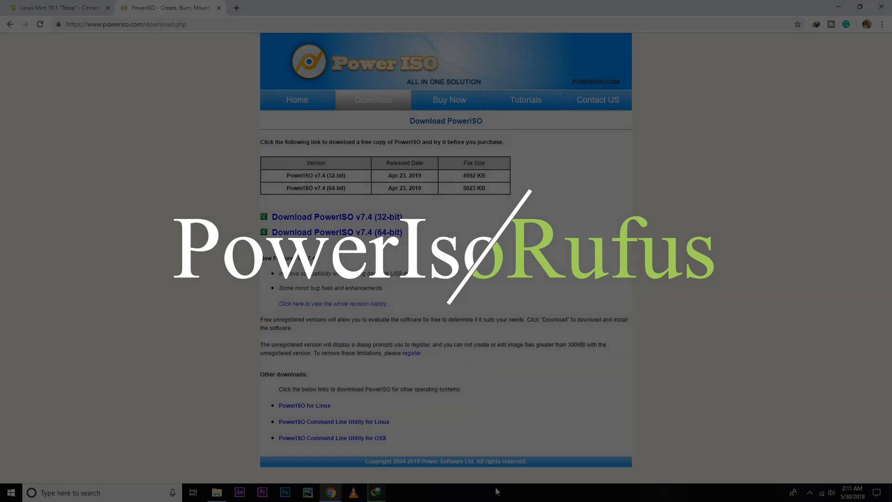
click(57, 8)
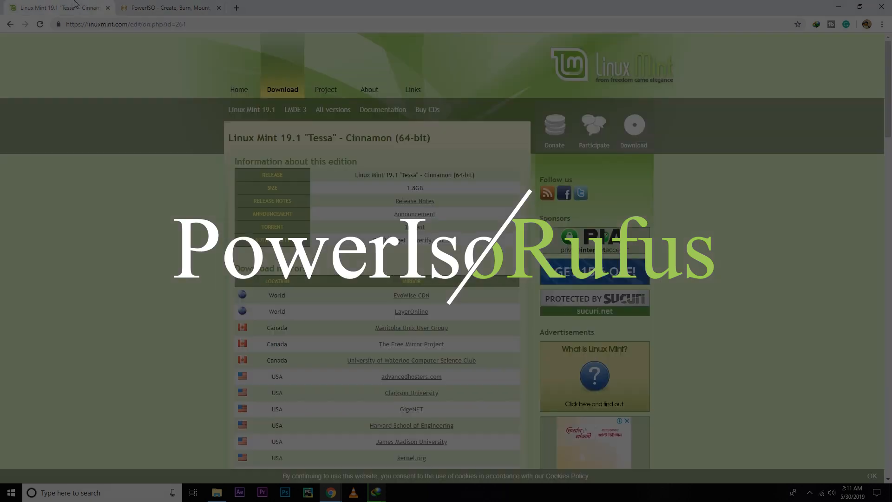
click(168, 7)
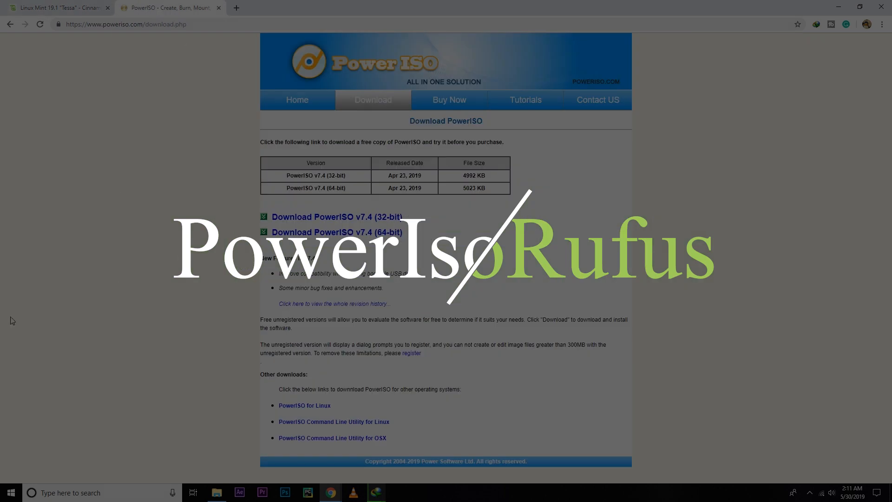
mouse_move(733, 324)
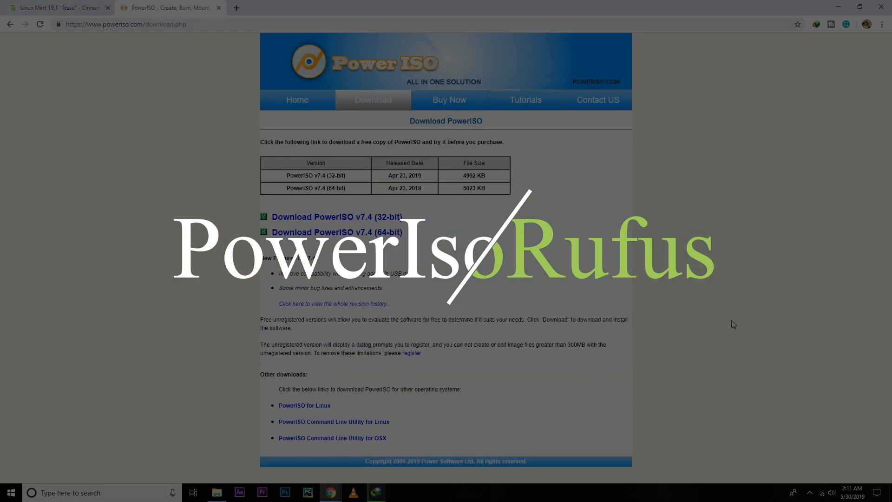
mouse_move(165, 391)
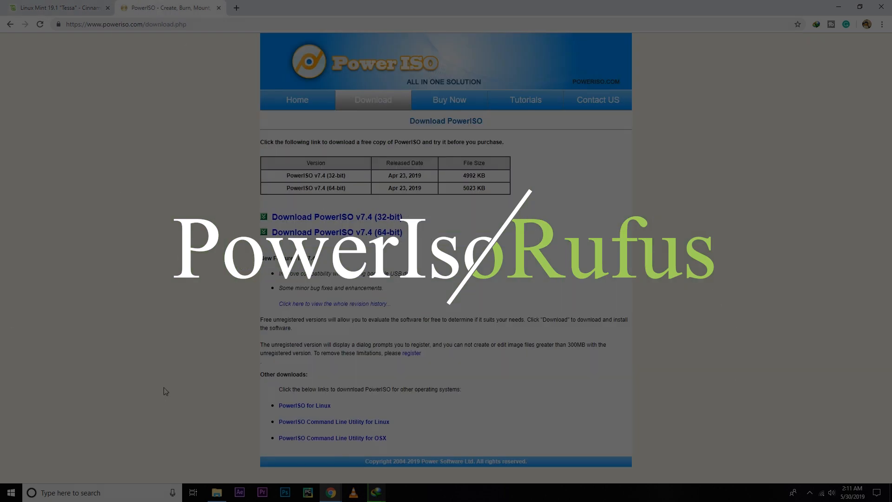
mouse_move(359, 386)
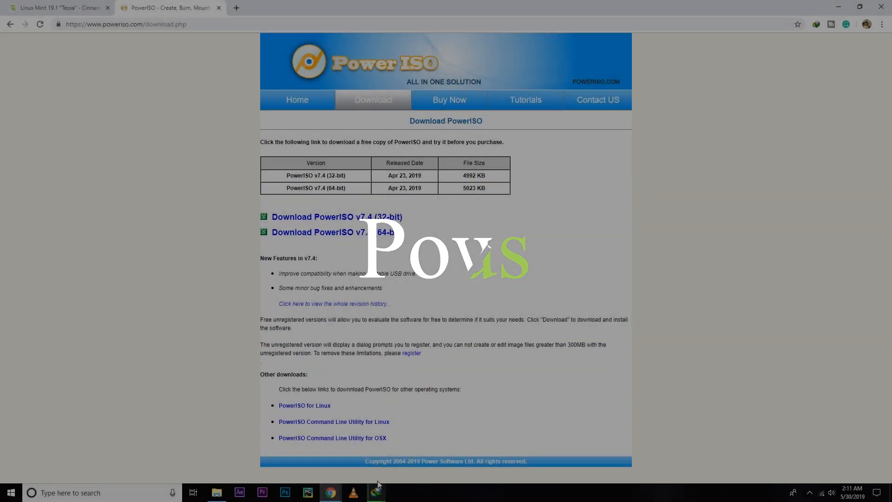
mouse_move(375, 492)
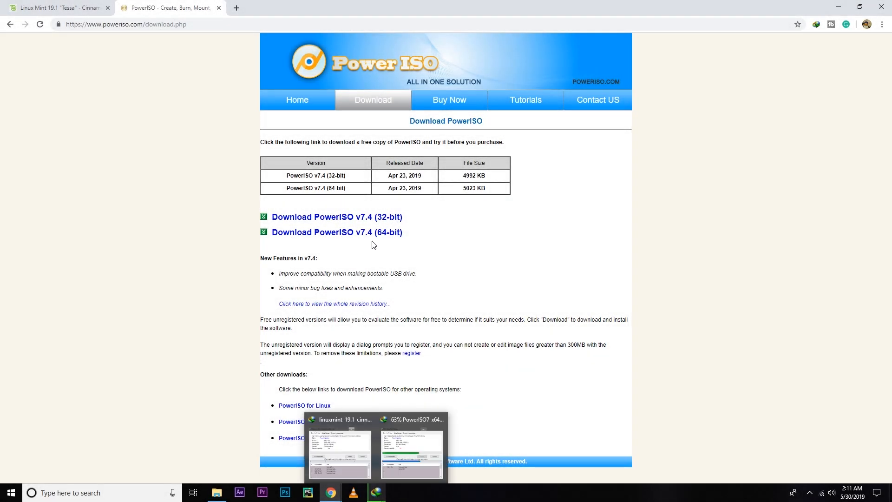
Run the PowerISO7-x64 installer, then launch PowerISO, allow UAC, and continue unregistered.
click(216, 492)
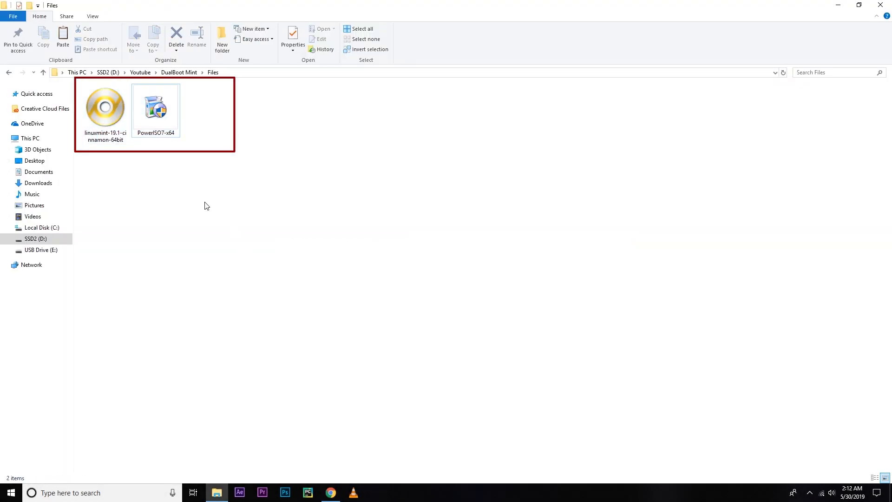
right_click(155, 107)
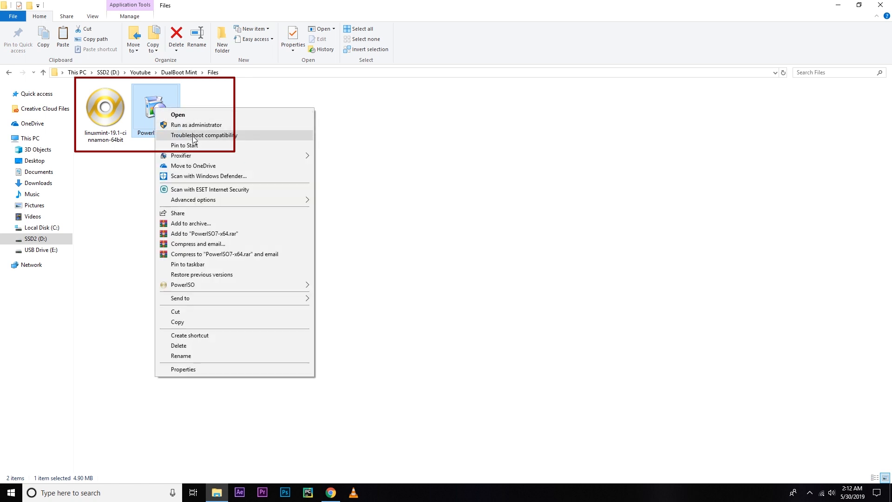
mouse_move(182, 114)
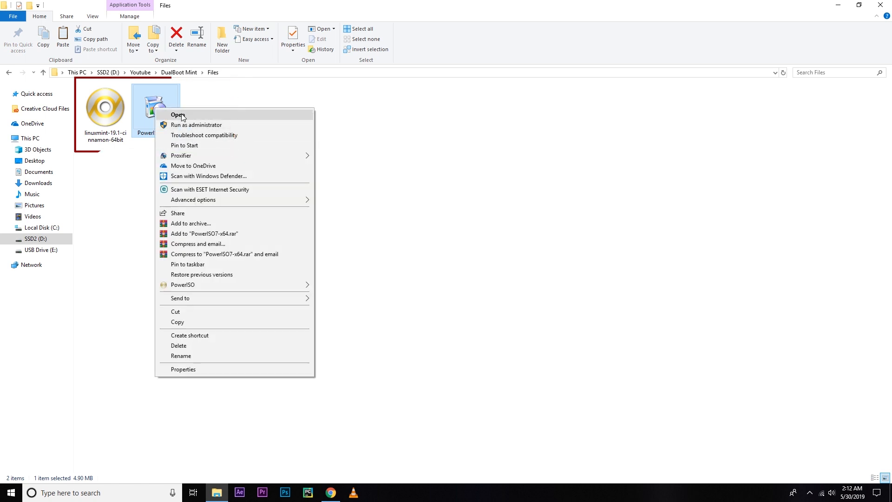
mouse_move(619, 157)
text(powe)
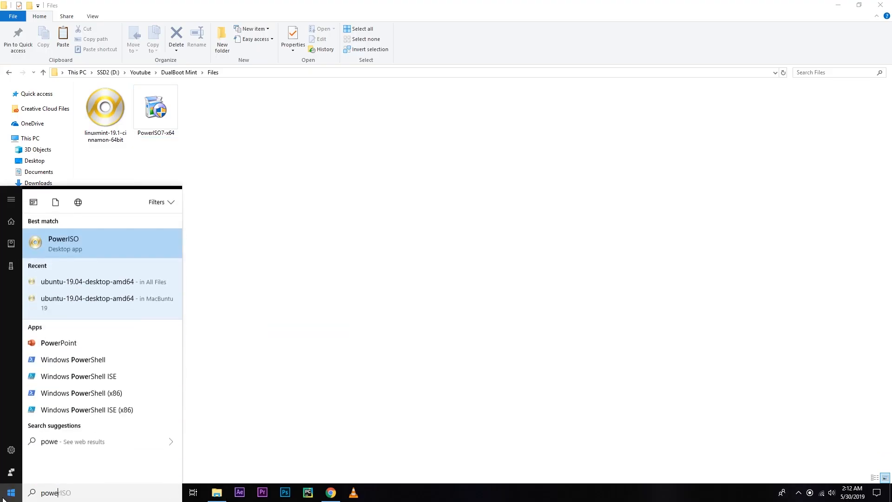
text(r)
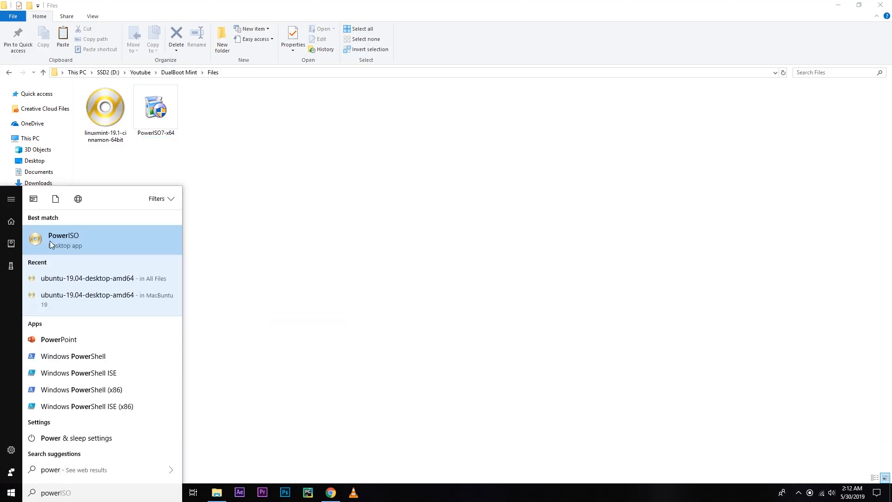
click(62, 239)
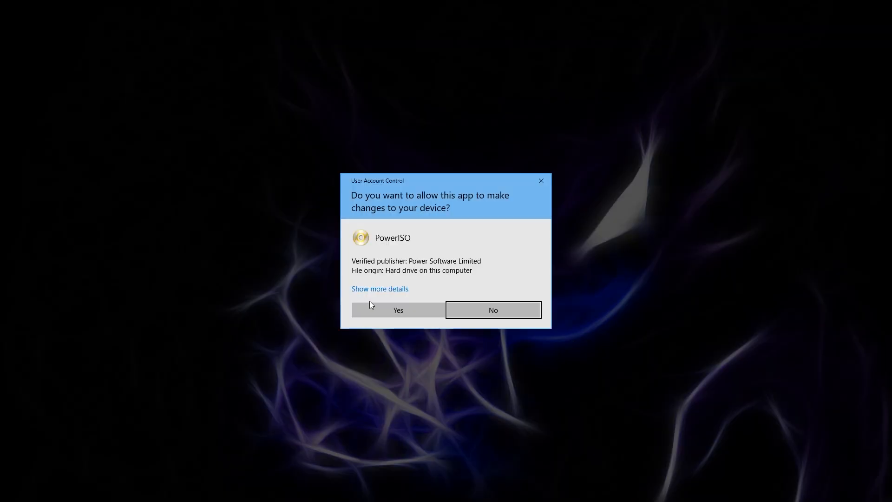
click(398, 309)
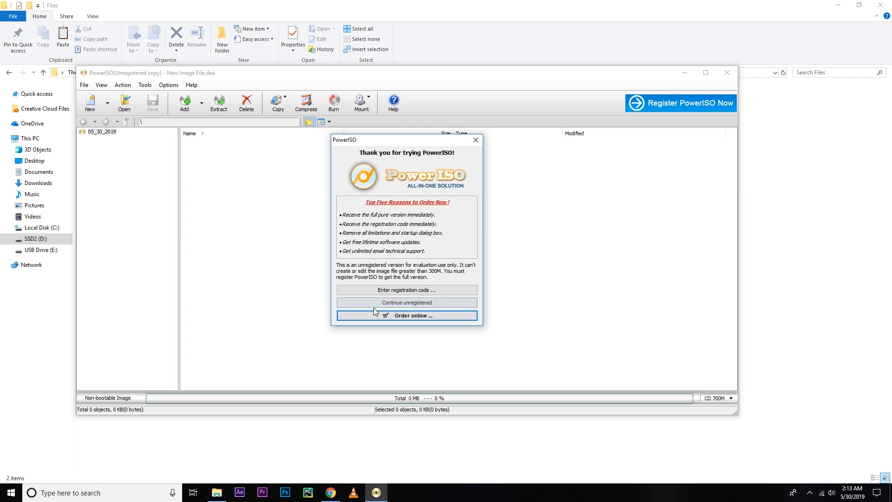
click(405, 302)
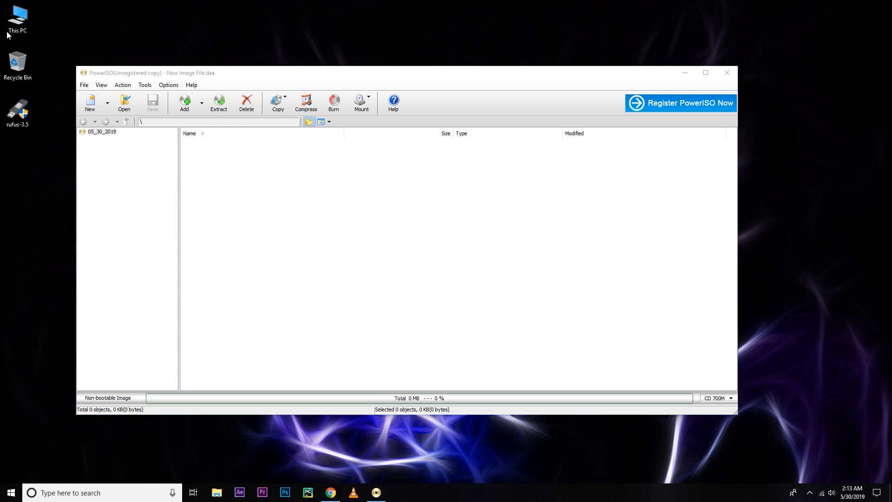
Quick-format USB Drive (E:) as FAT32 from This PC, confirming the erase warning.
double_click(17, 18)
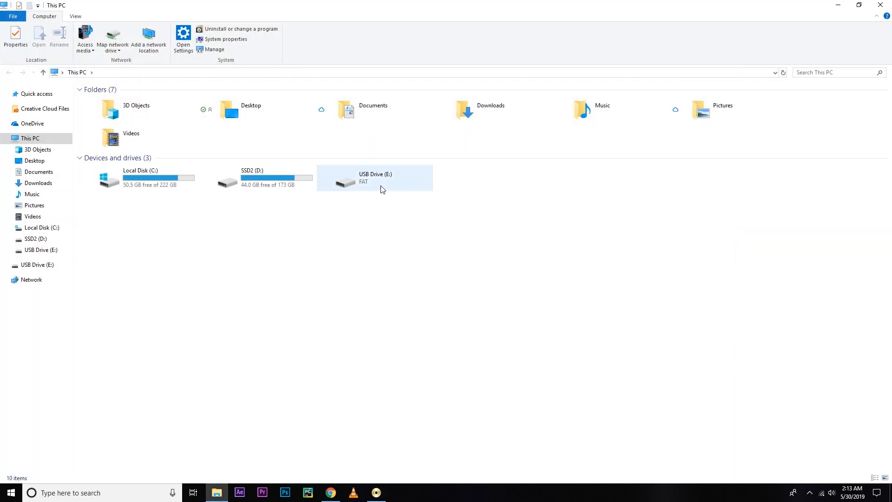
right_click(375, 177)
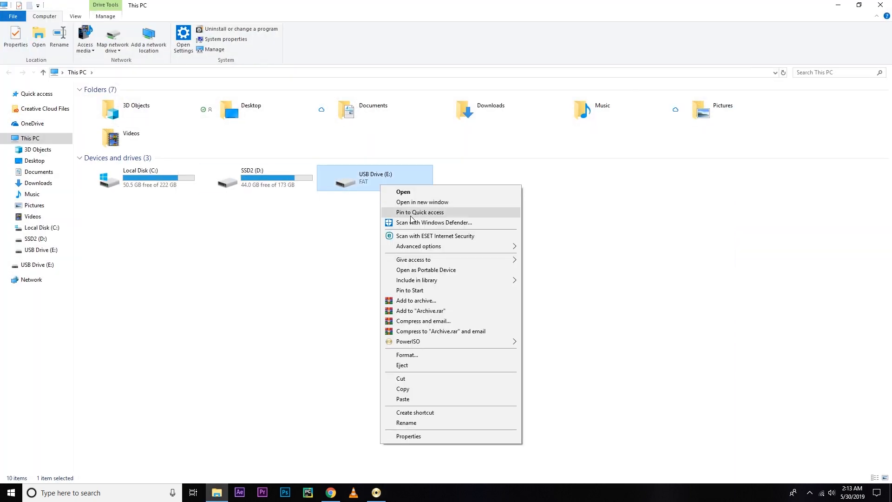
click(98, 329)
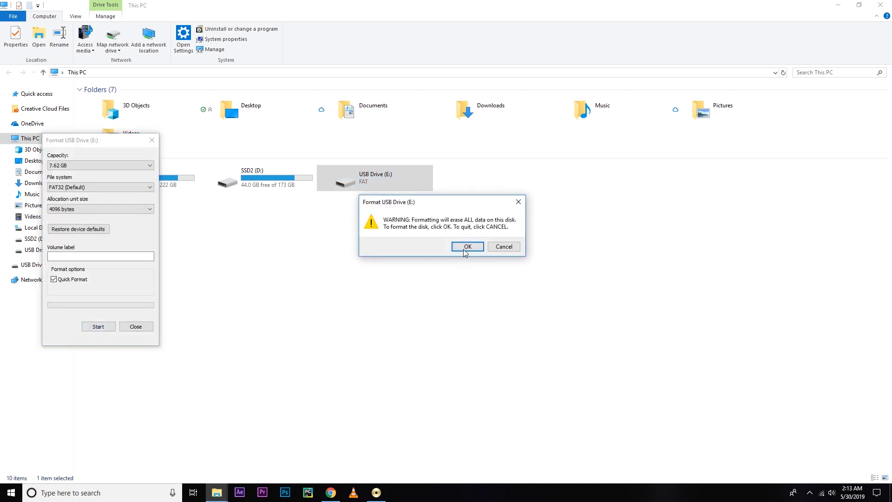
click(467, 246)
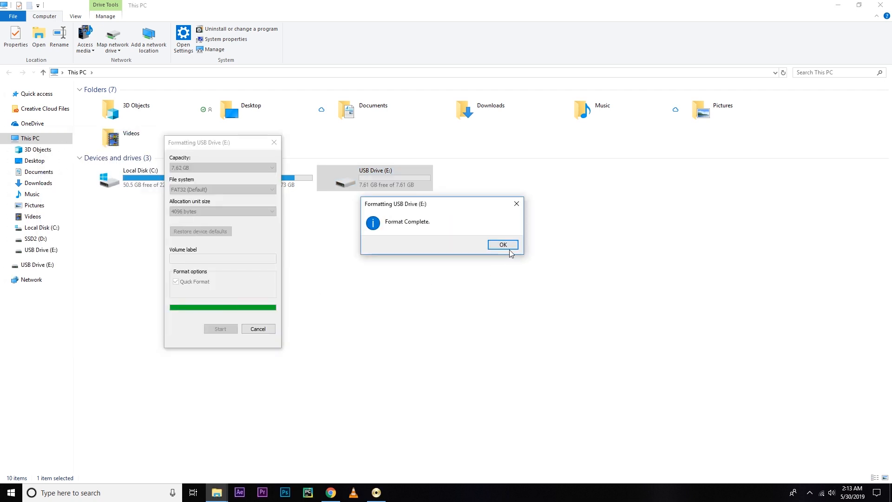
click(502, 243)
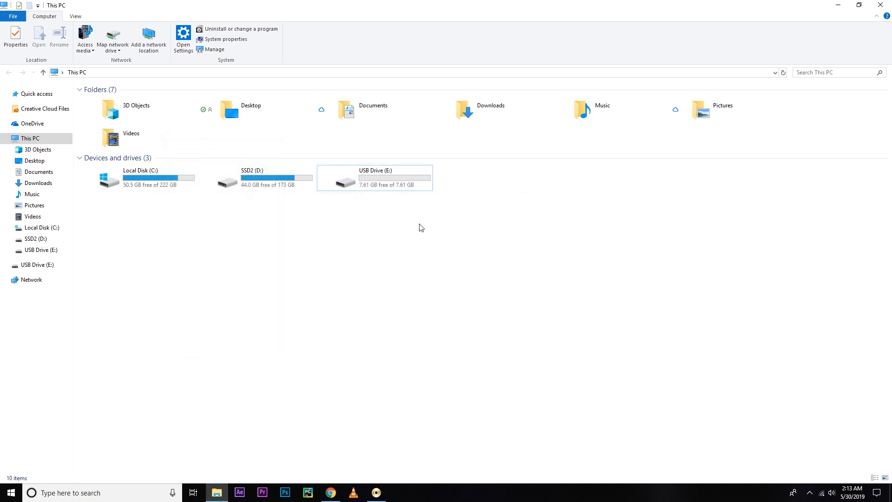
mouse_move(489, 276)
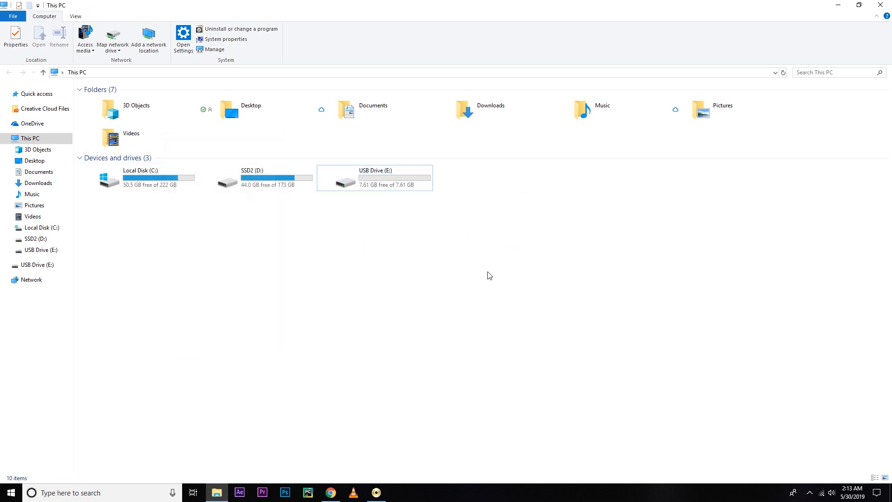
Write the linuxmint-19.1-cinnamon-64bit image to the 8 GB USB drive as a bootable drive.
click(375, 492)
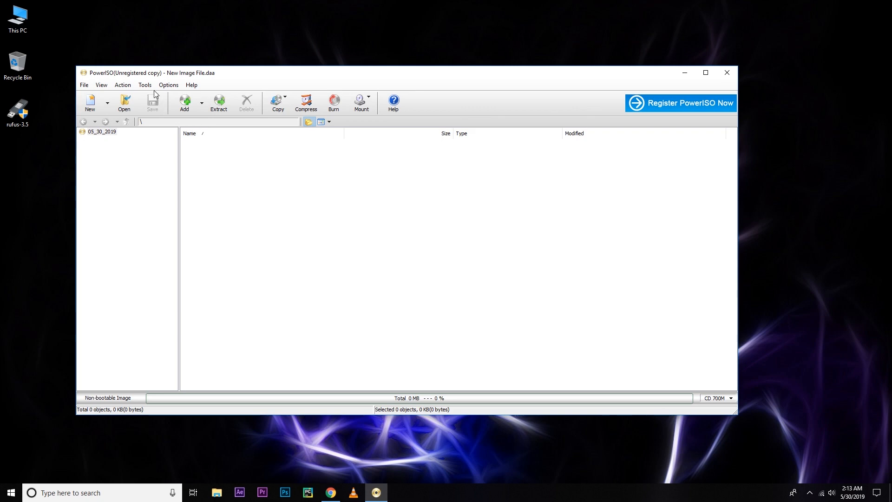
click(145, 85)
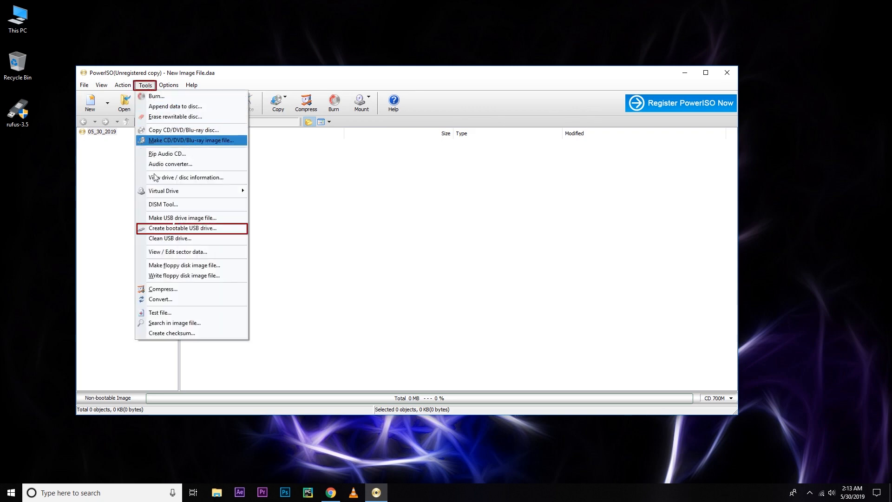
mouse_move(182, 228)
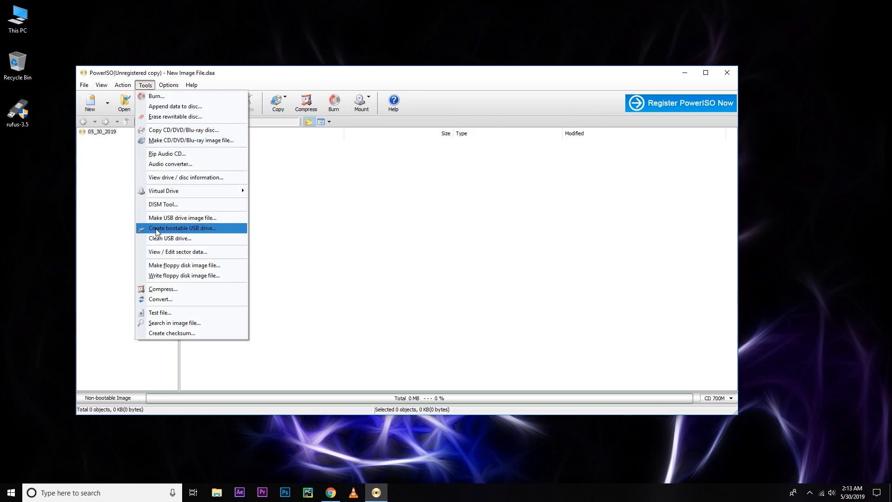
click(182, 227)
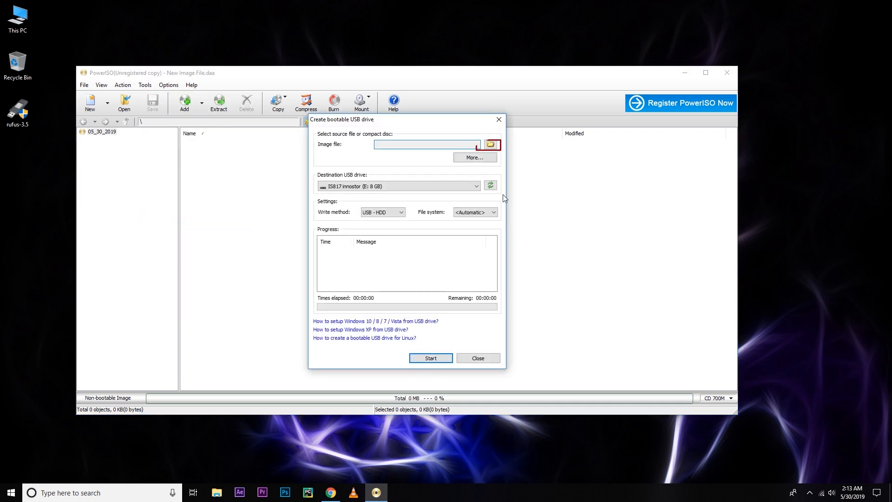
click(491, 144)
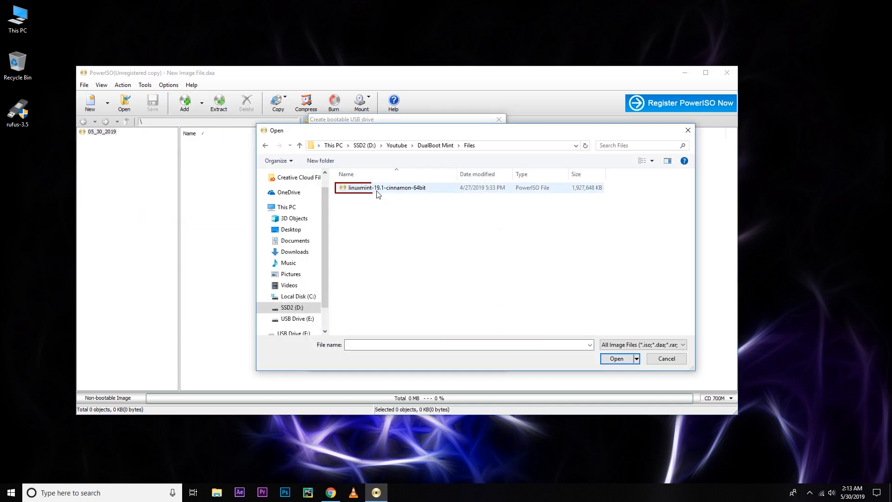
click(386, 187)
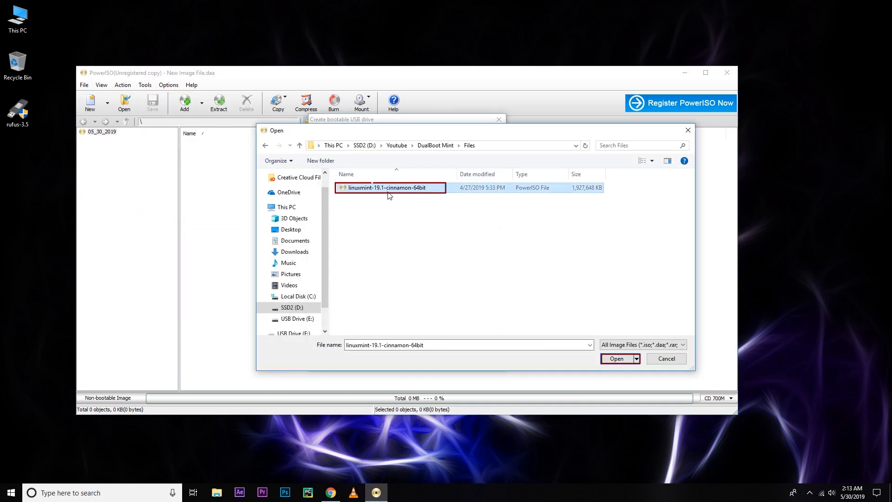
click(616, 358)
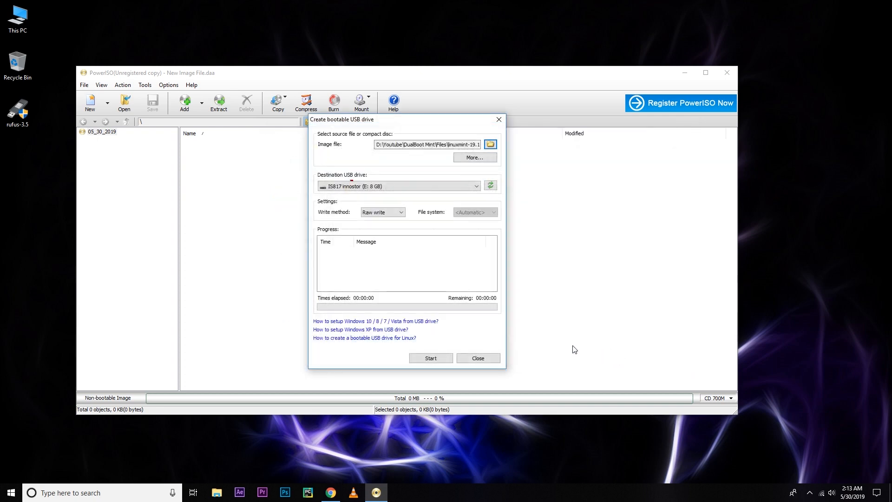
click(430, 358)
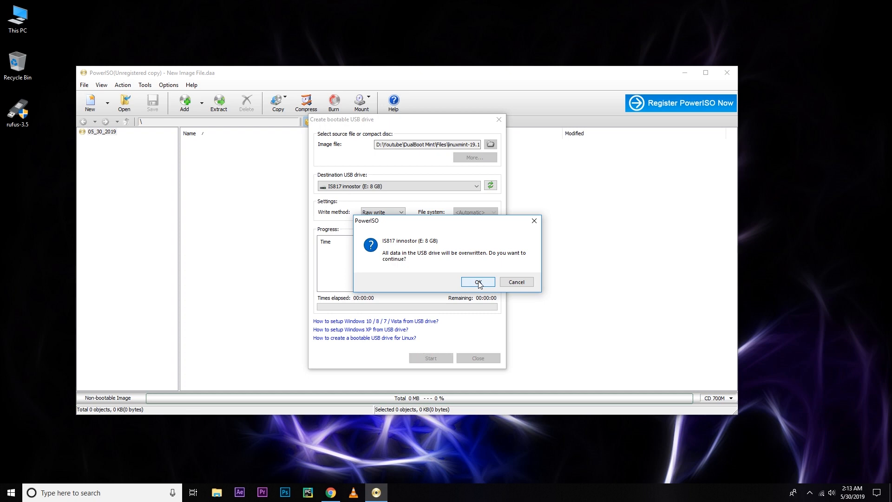
click(477, 282)
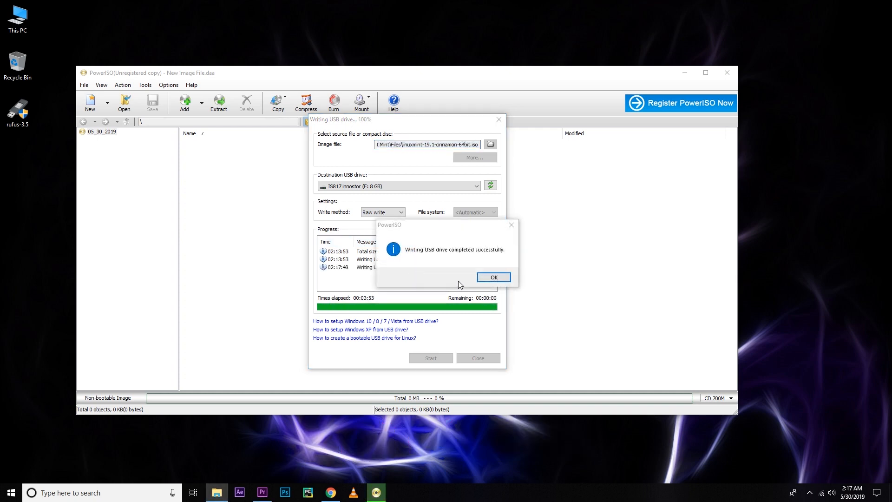
click(493, 277)
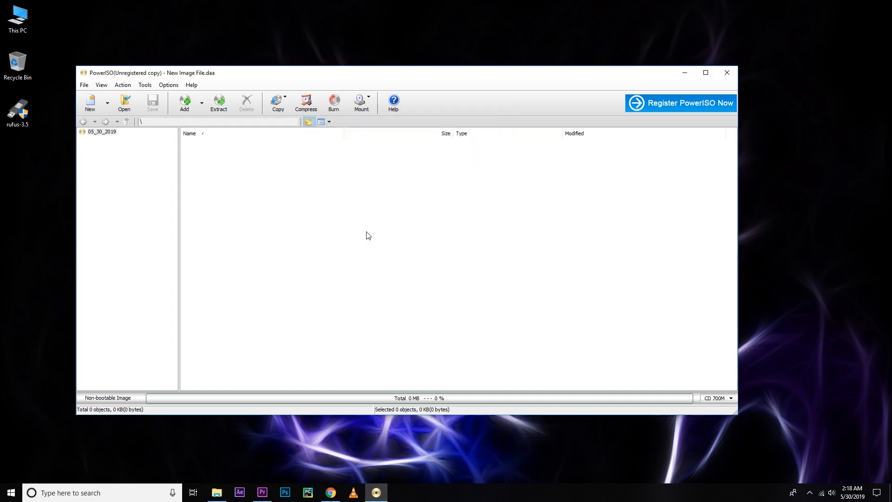
mouse_move(726, 73)
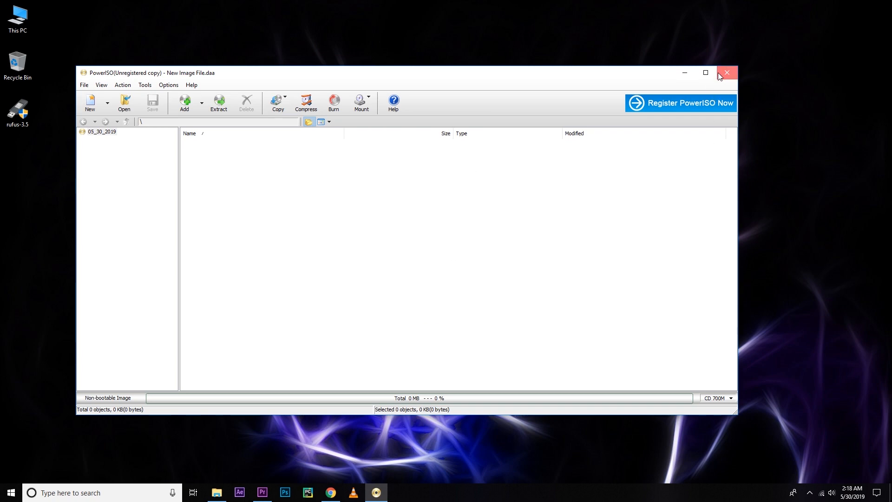
Close PowerISO and open This PC to check the Linux Mint files on USB Drive (E:).
click(726, 73)
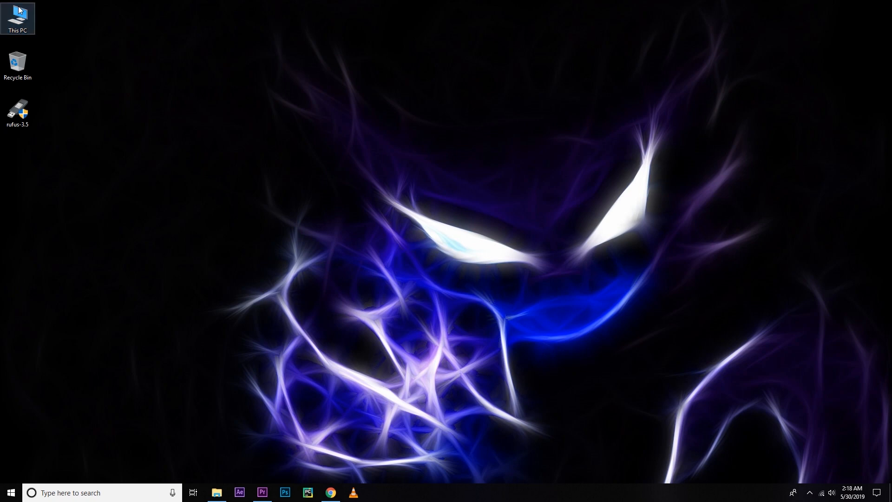
double_click(18, 14)
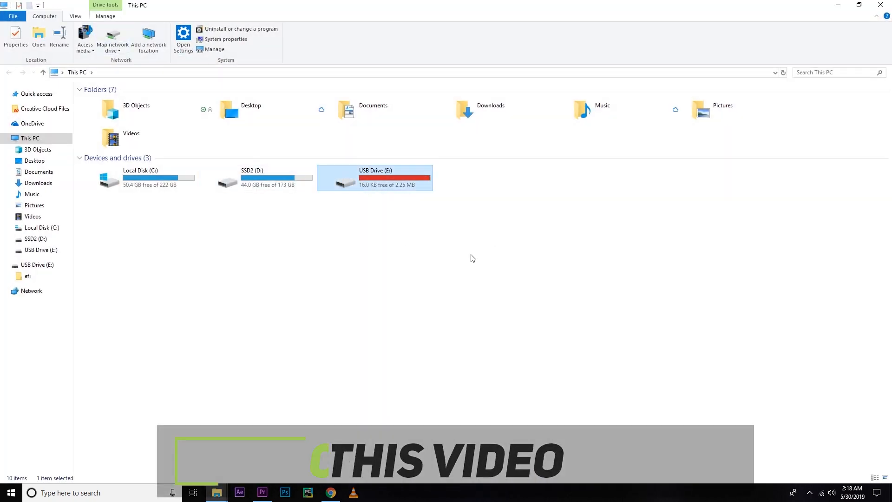
mouse_move(278, 205)
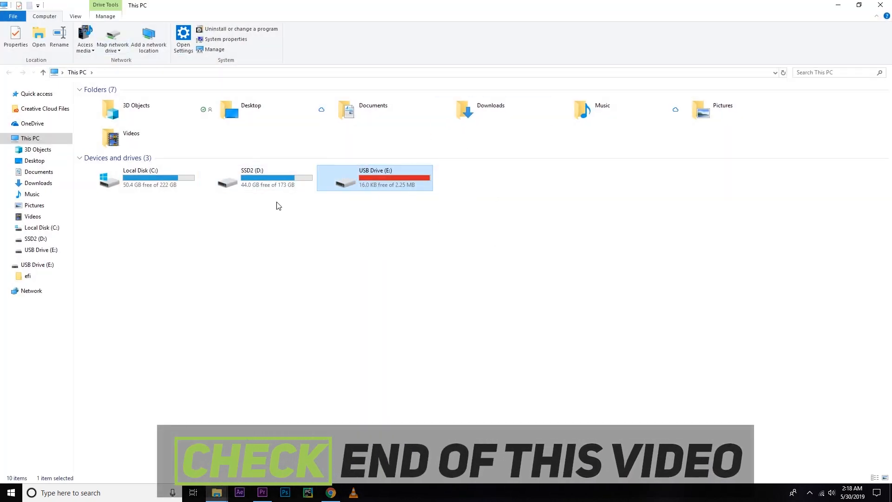
mouse_move(406, 251)
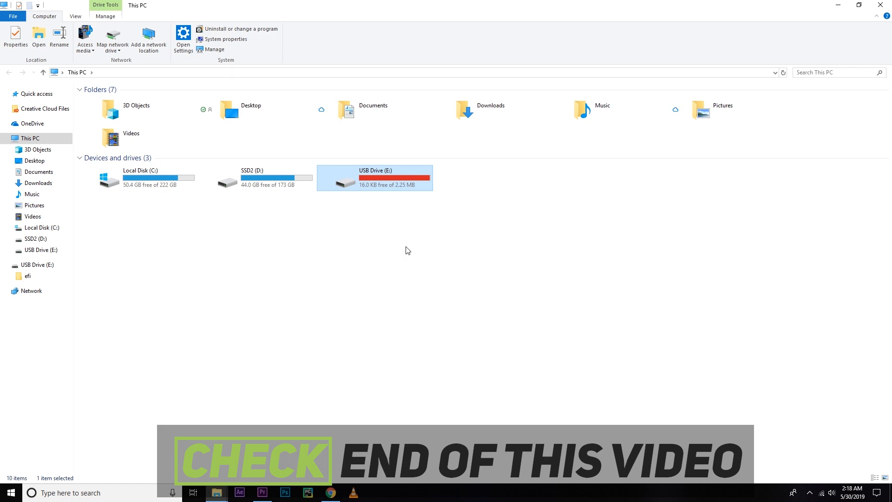
click(256, 177)
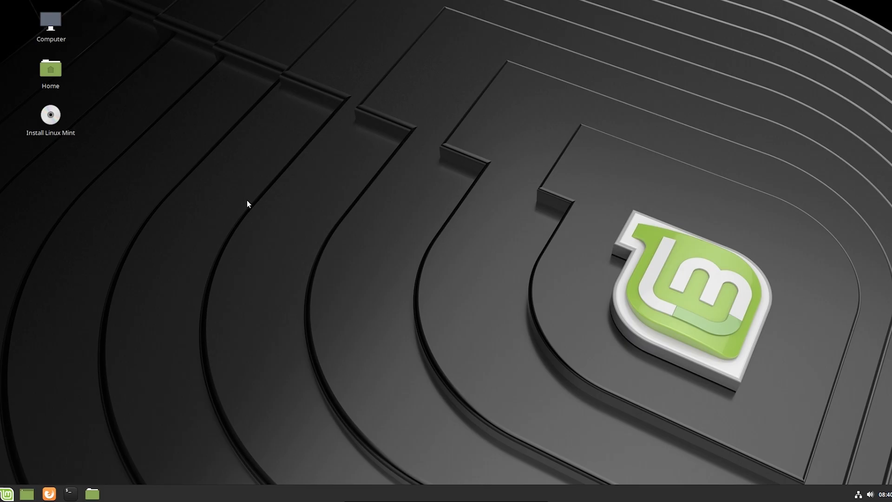
mouse_move(406, 206)
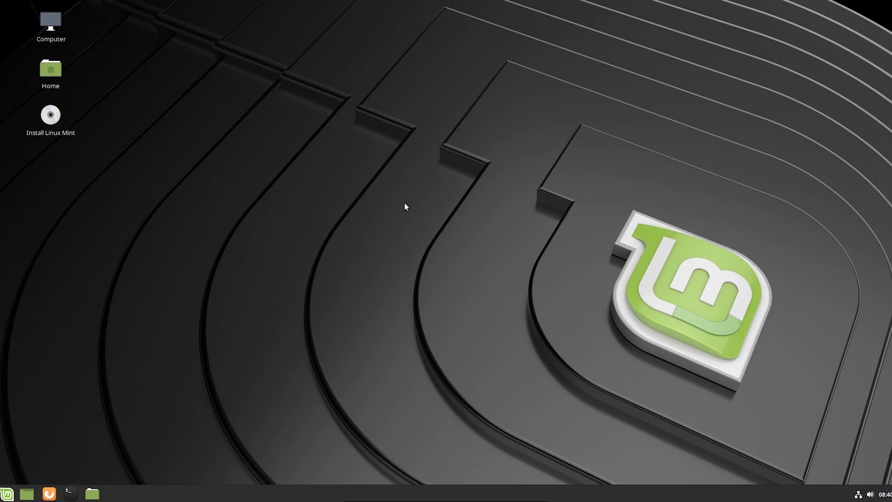
mouse_move(431, 240)
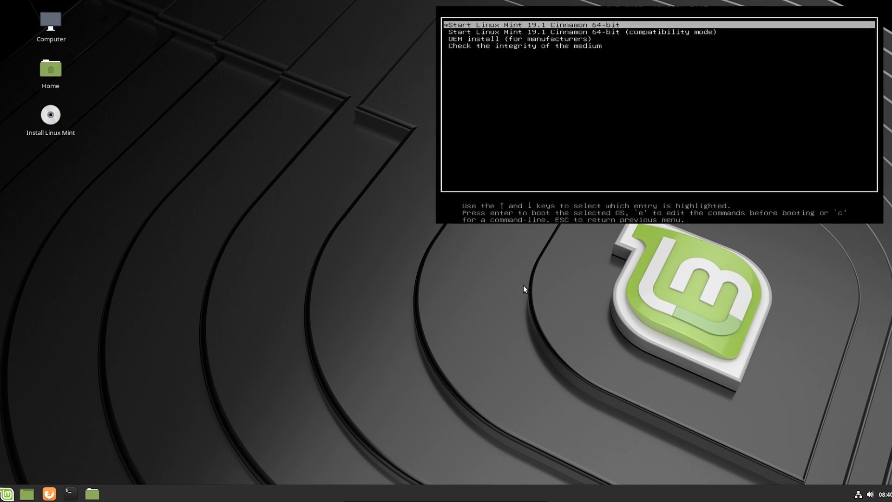
mouse_move(393, 135)
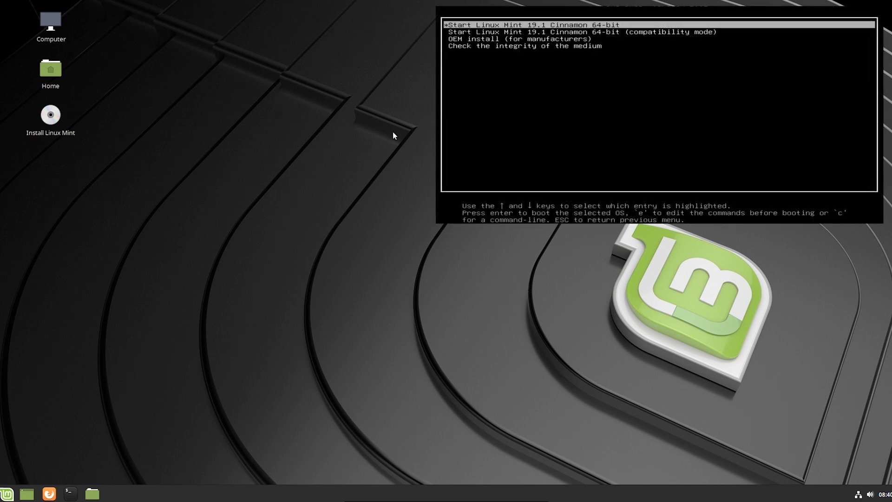
mouse_move(197, 264)
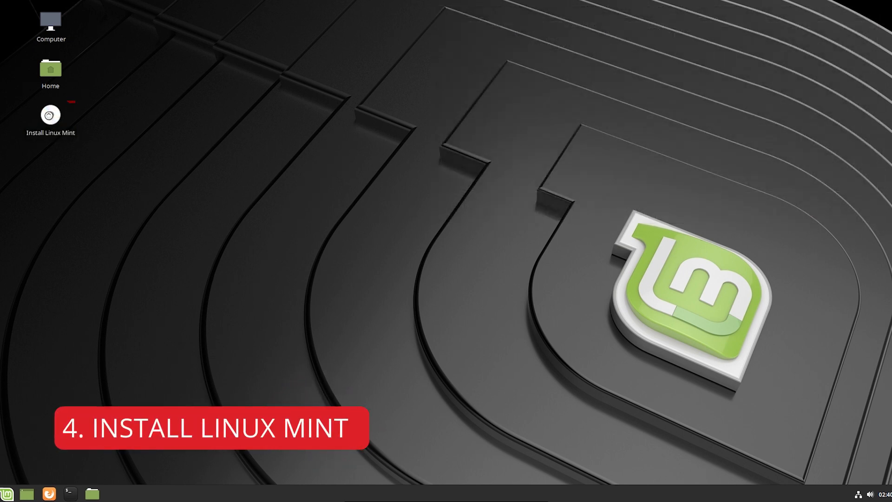
Launch the Linux Mint installer, keep English and US keyboard, and tick third-party software.
click(50, 113)
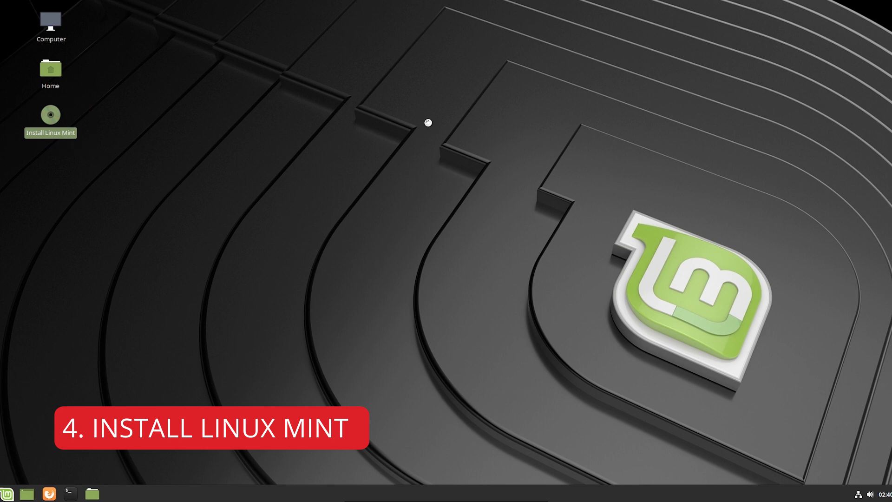
double_click(50, 114)
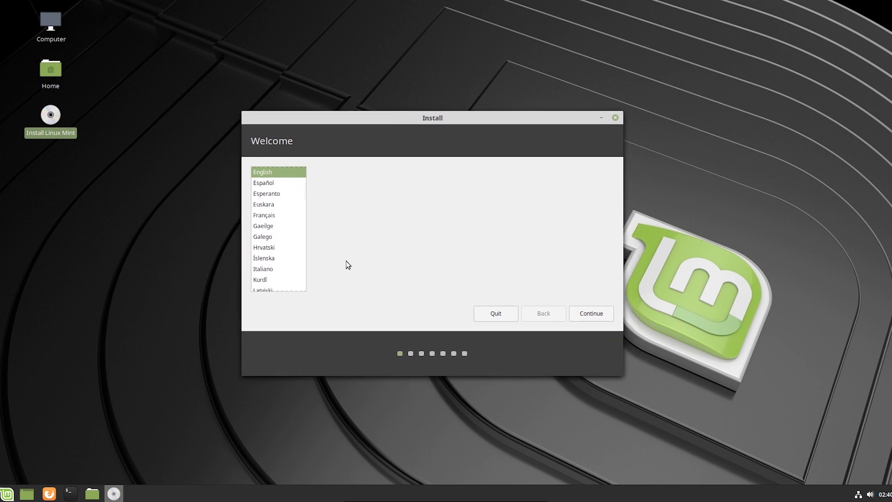
mouse_move(595, 303)
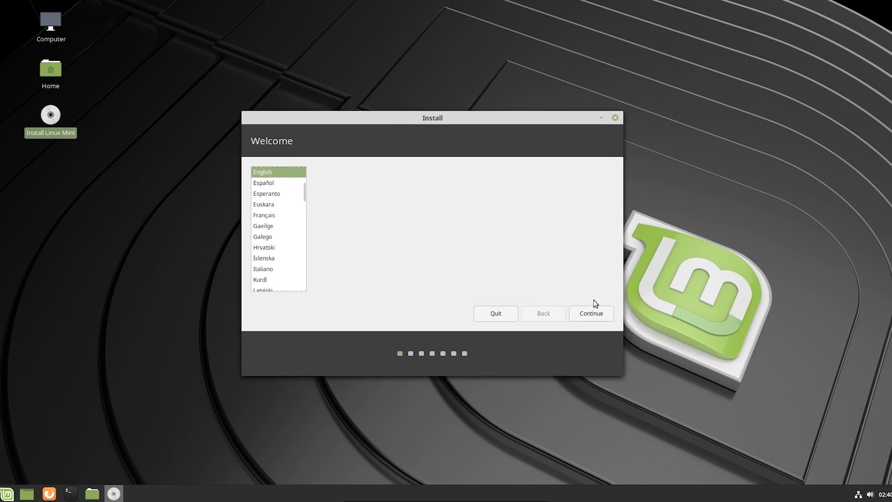
click(590, 314)
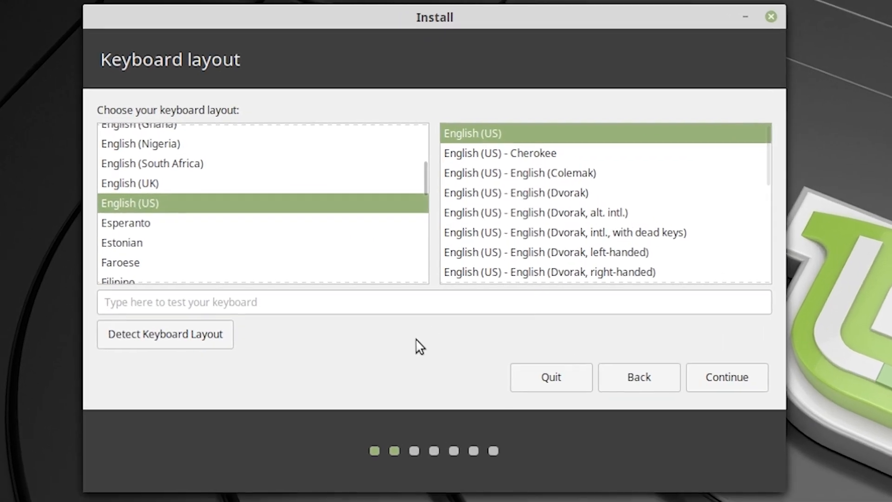
click(726, 377)
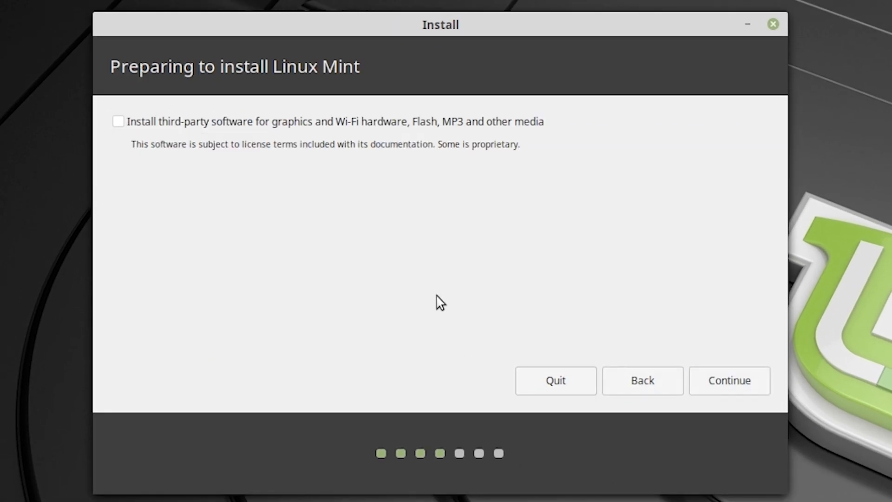
click(119, 122)
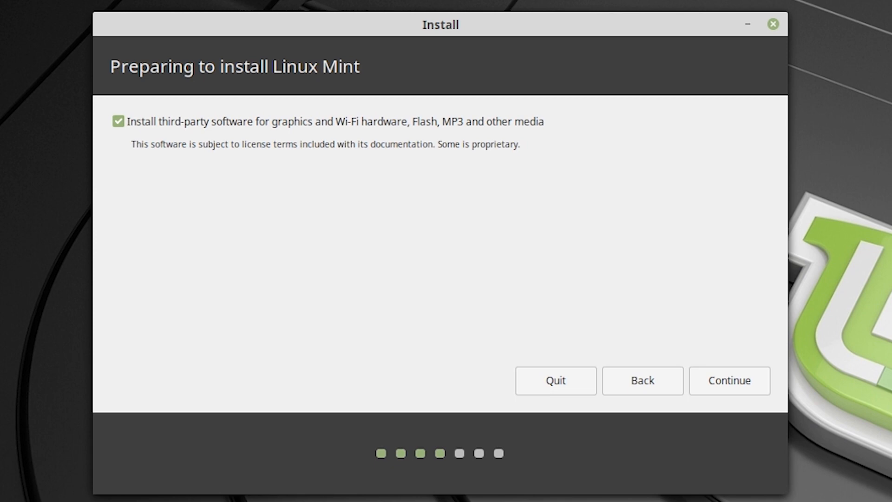
mouse_move(602, 226)
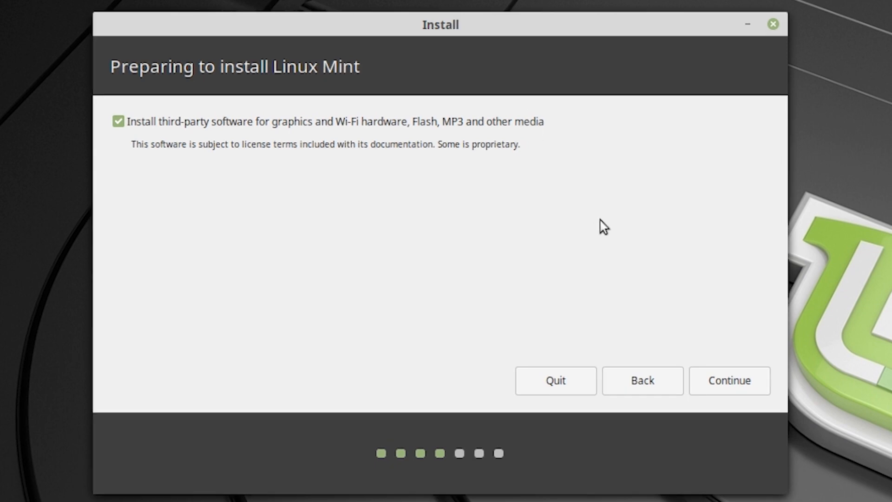
mouse_move(637, 147)
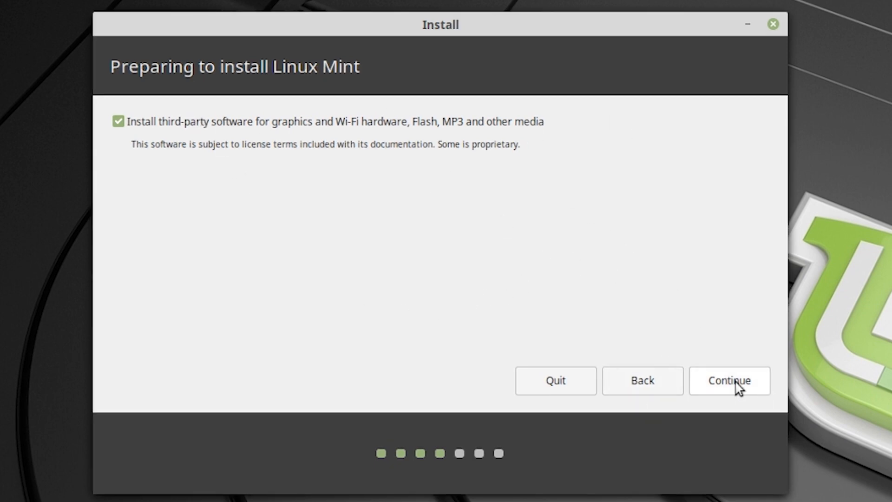
Select 'Something else' as the installation type and continue to the partition table.
click(729, 380)
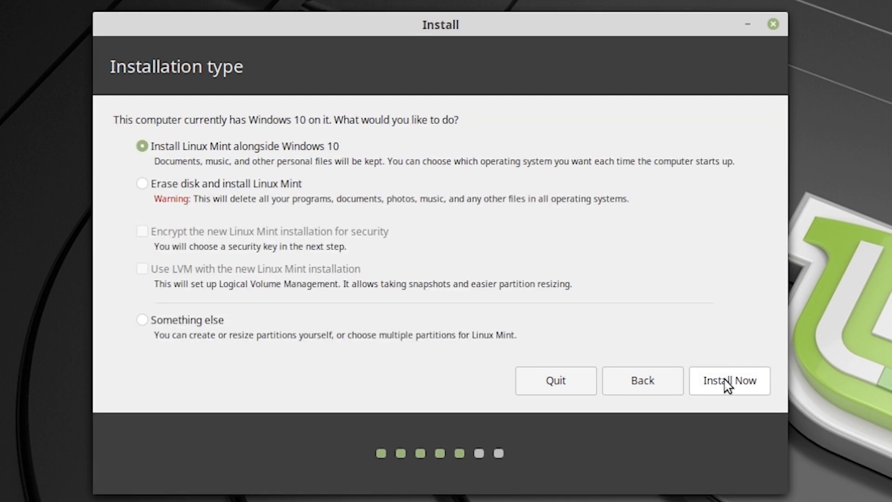
mouse_move(150, 63)
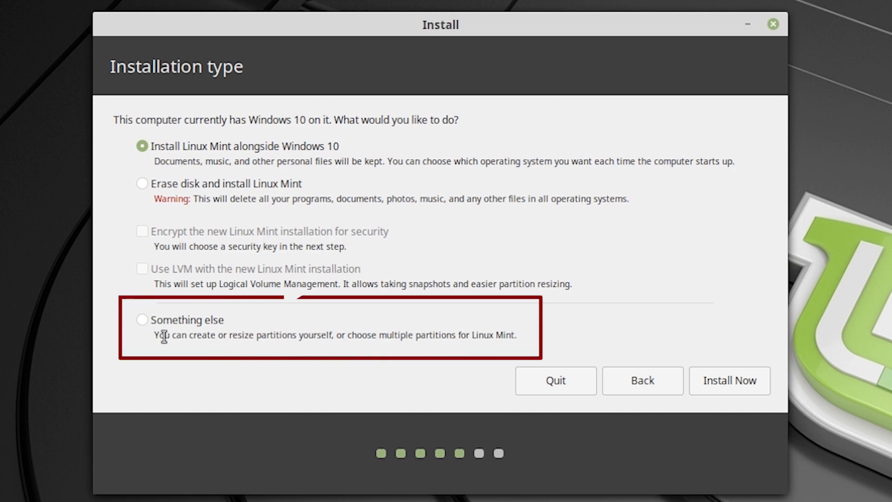
click(142, 319)
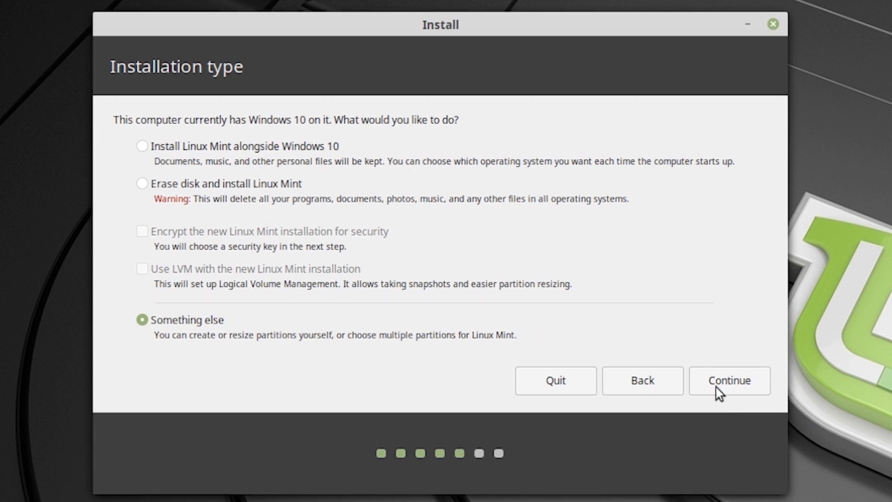
click(729, 380)
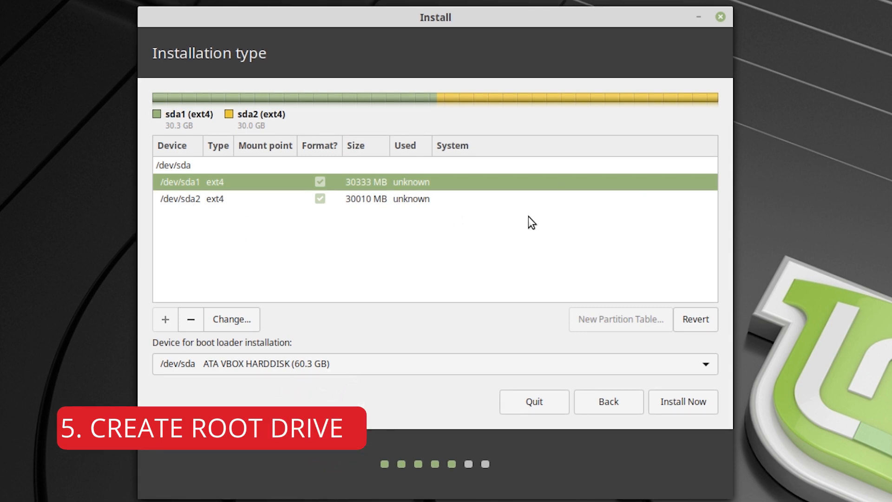
mouse_move(515, 209)
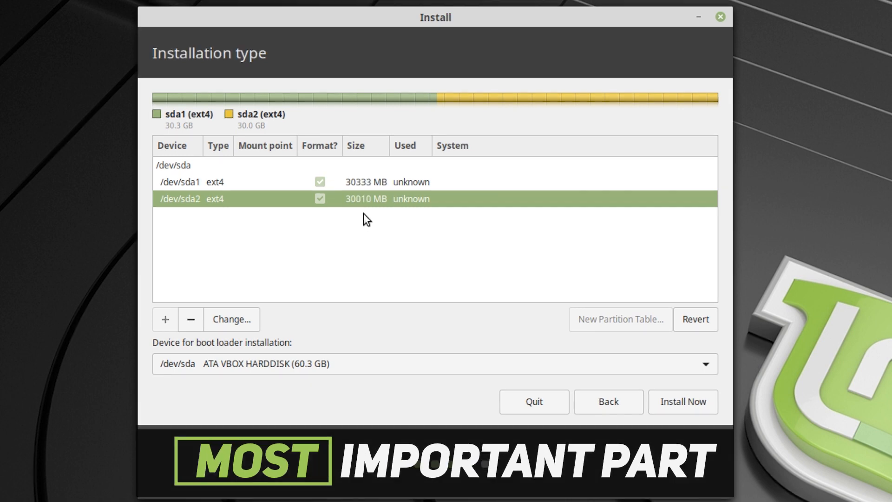
mouse_move(370, 200)
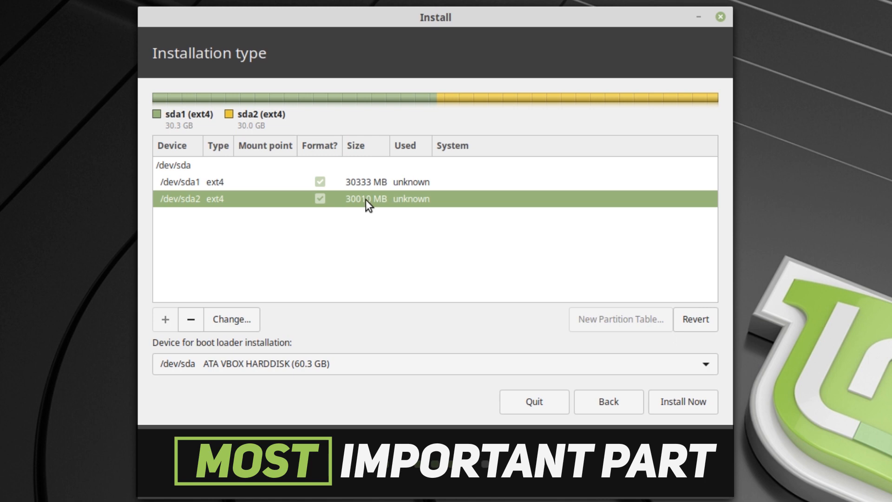
mouse_move(340, 220)
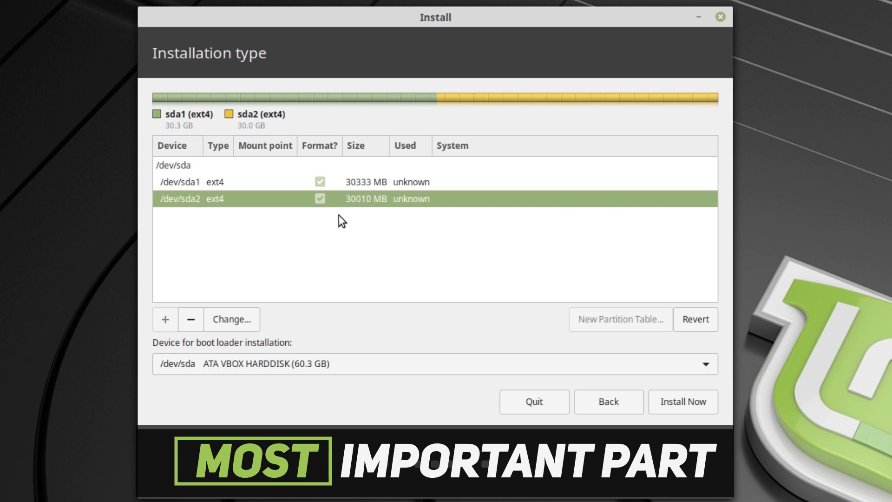
mouse_move(364, 207)
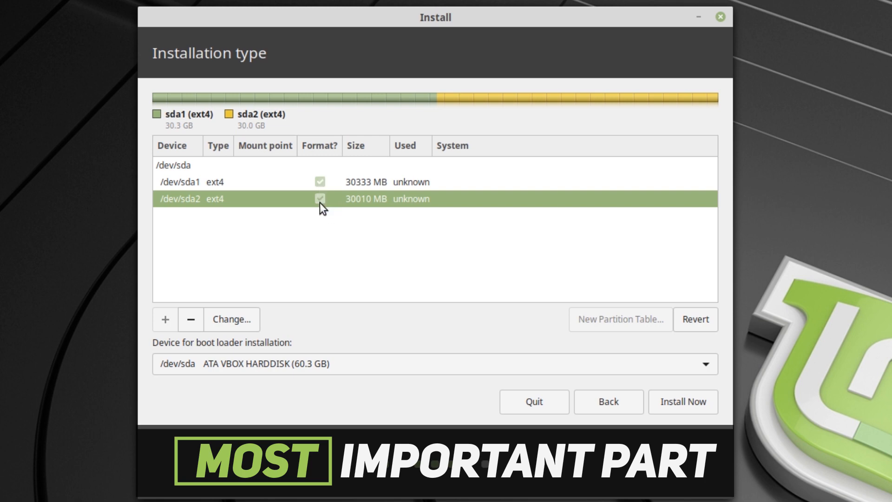
mouse_move(285, 203)
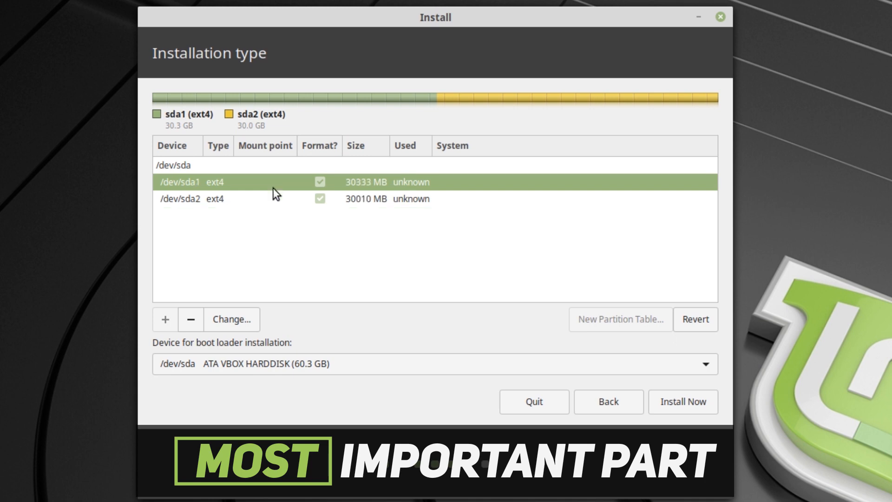
Select the 30010 MB /dev/sda2 partition and delete it with the minus button.
click(256, 198)
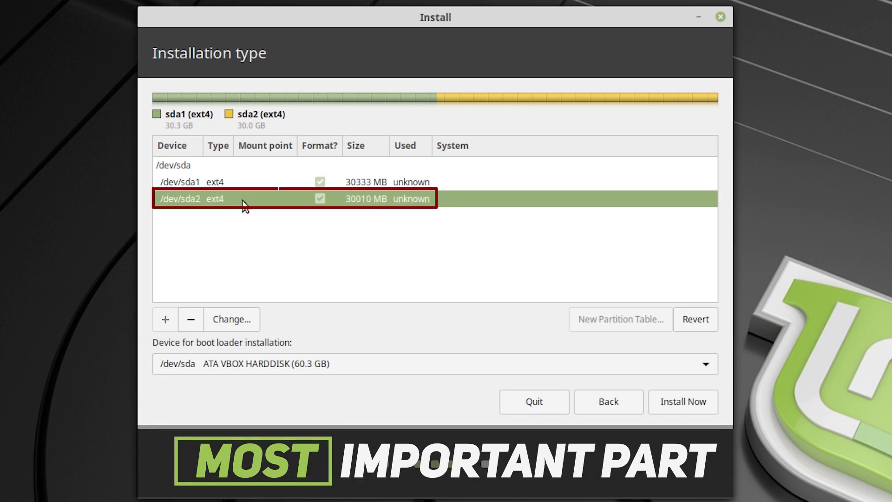
mouse_move(270, 203)
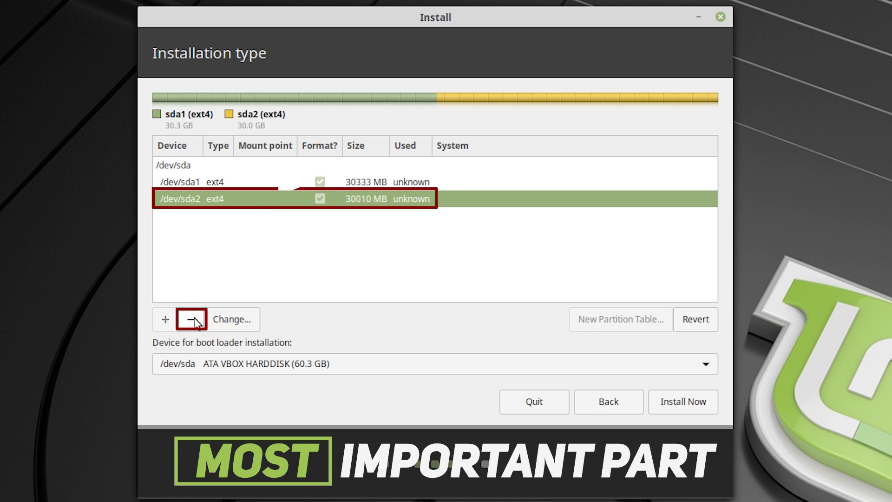
click(191, 319)
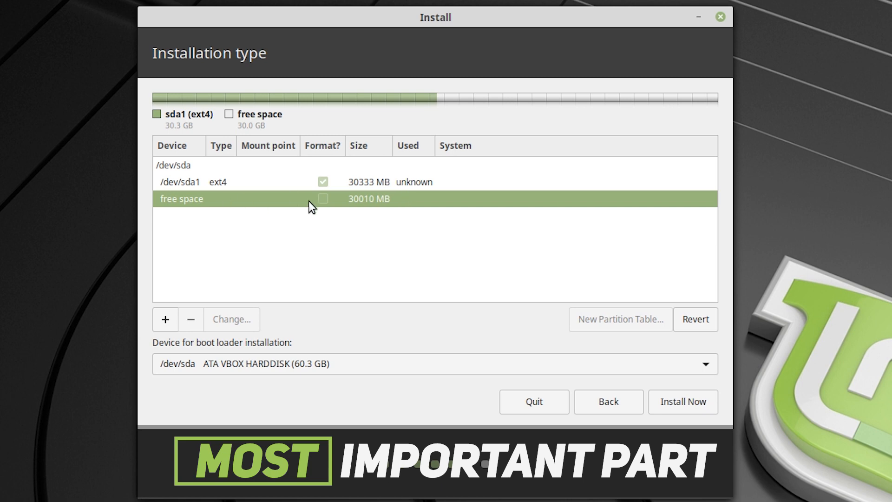
mouse_move(227, 292)
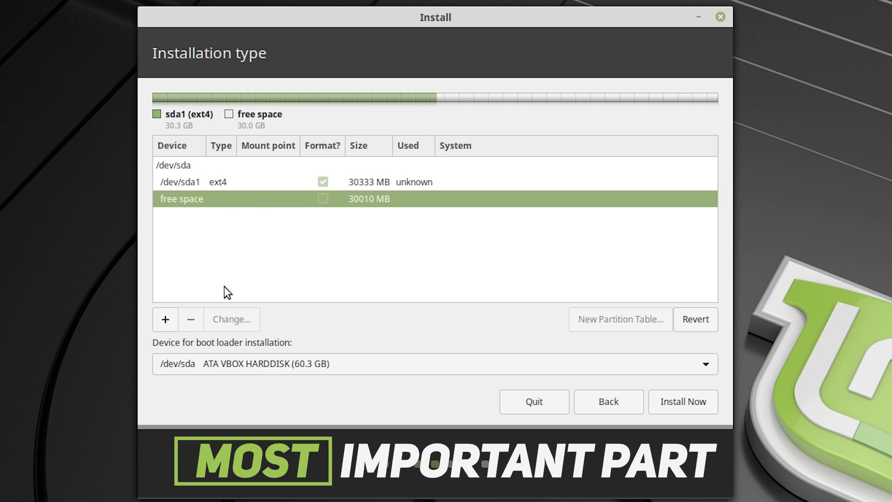
mouse_move(190, 322)
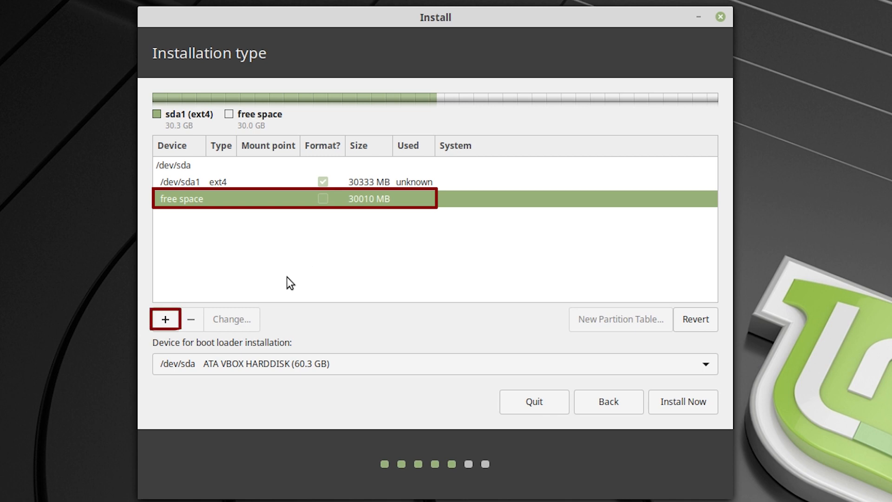
Create a primary ext4 partition from the free space, mounted at /.
click(165, 319)
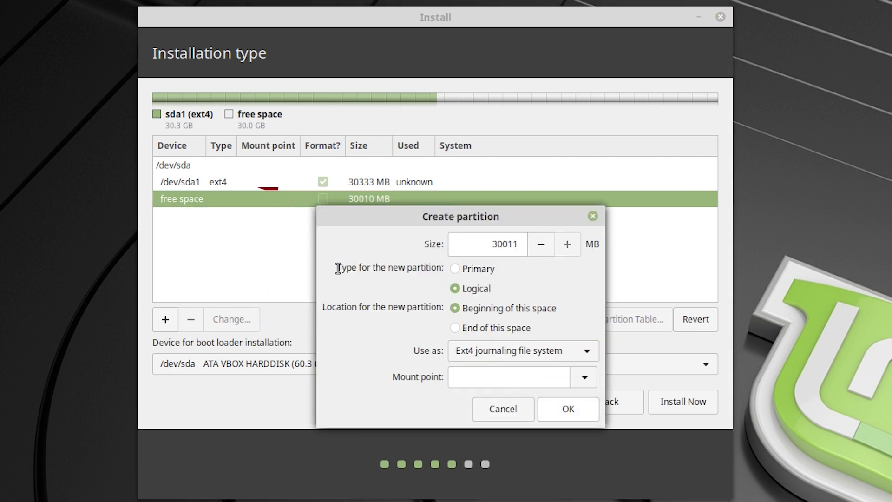
mouse_move(628, 328)
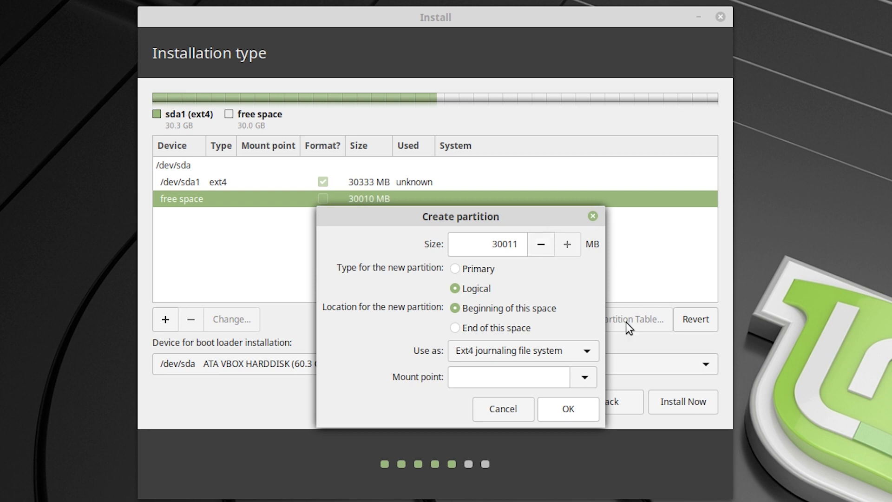
mouse_move(477, 317)
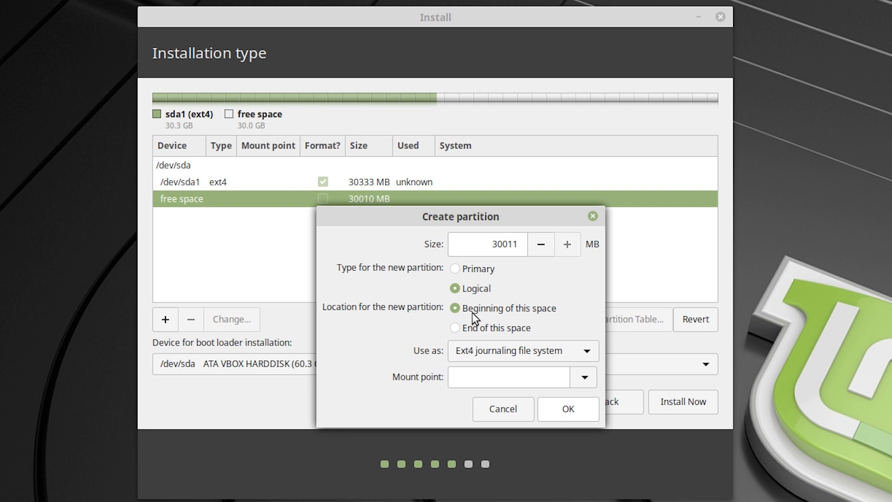
mouse_move(471, 317)
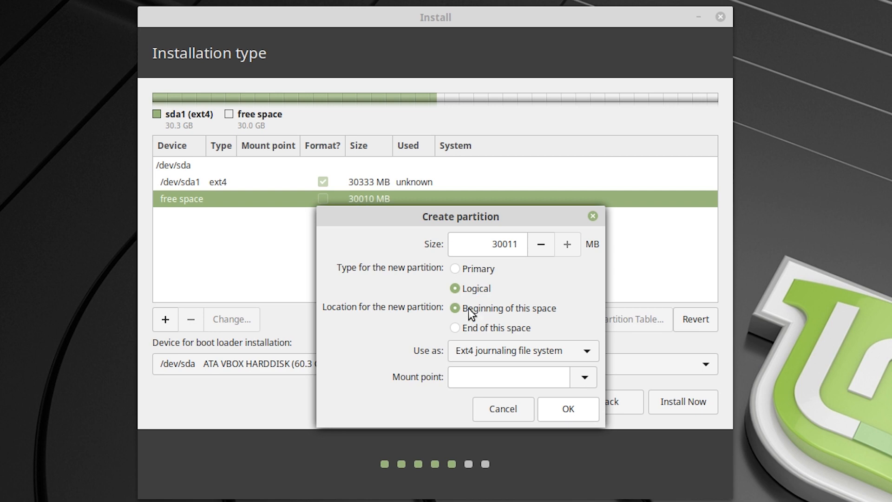
click(455, 268)
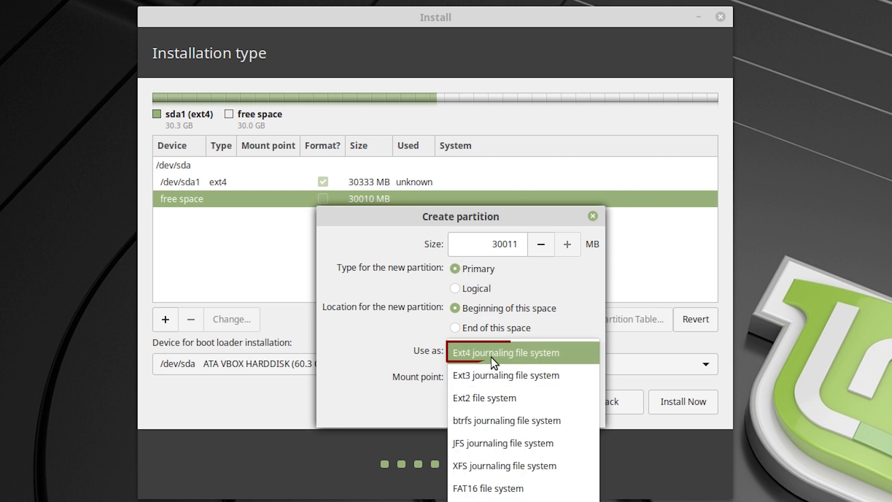
click(504, 352)
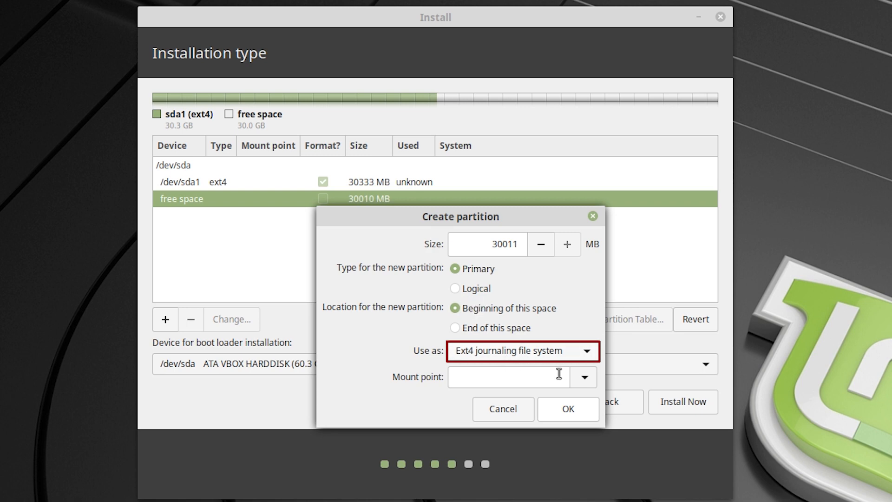
click(583, 377)
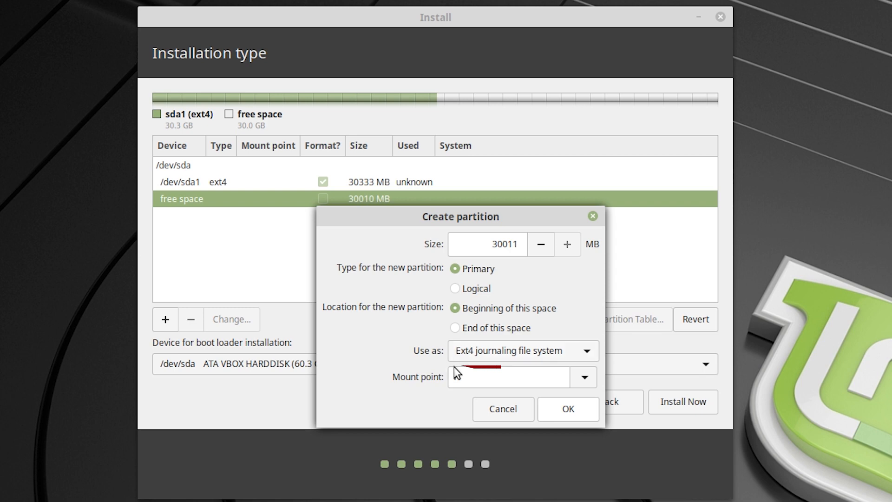
click(506, 377)
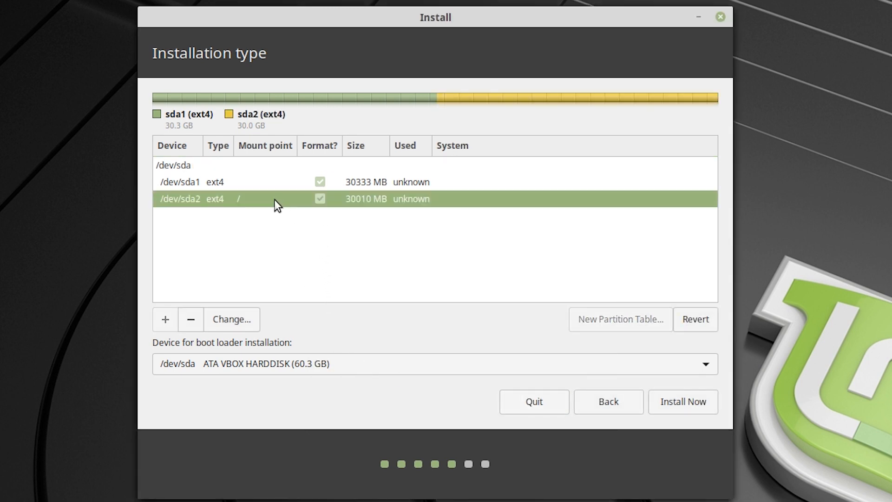
mouse_move(249, 202)
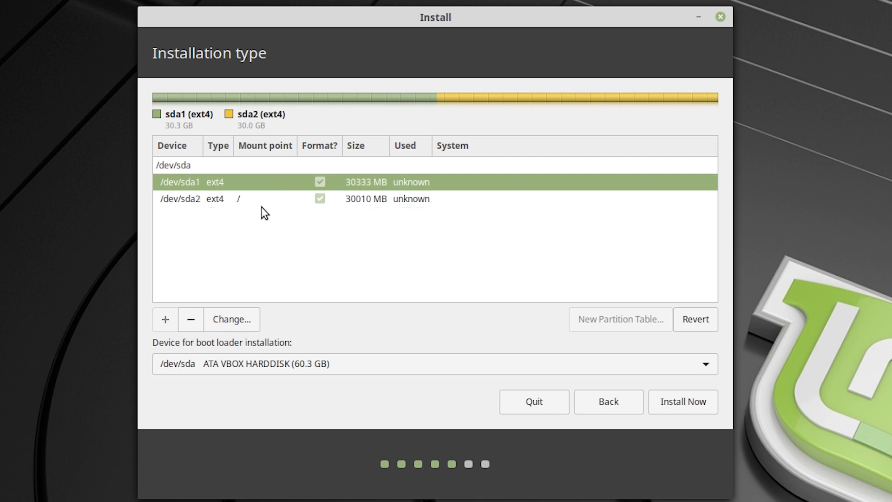
Delete /dev/sda1, freeing 30334 MB, and start a new partition in that space.
click(256, 198)
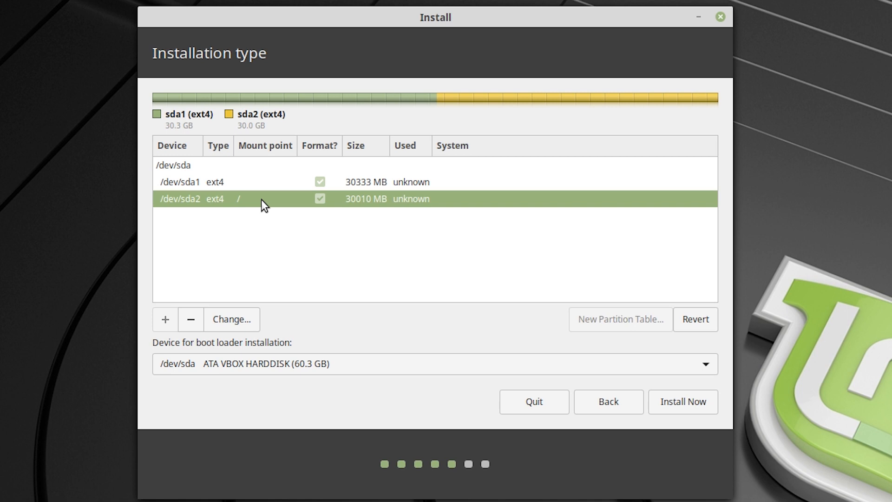
mouse_move(263, 192)
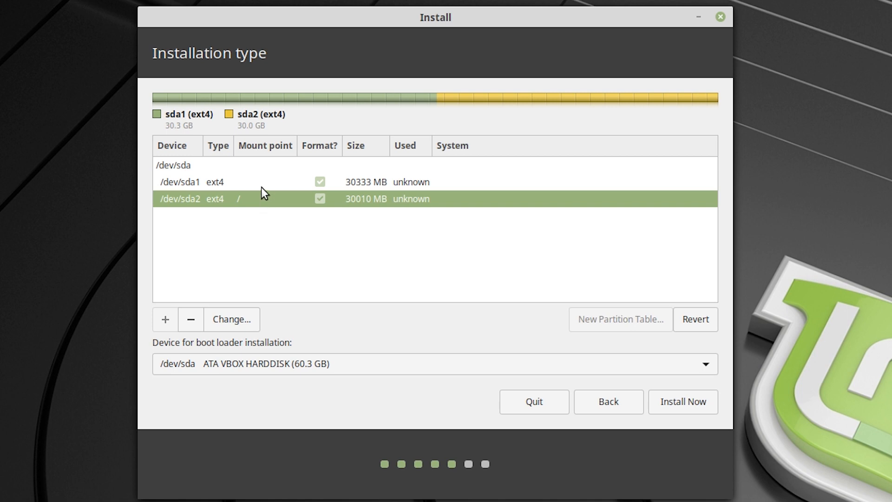
click(216, 182)
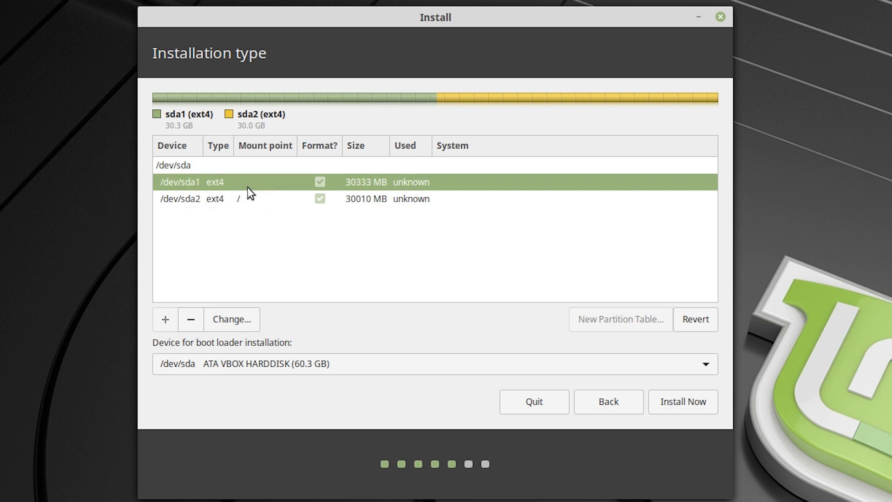
mouse_move(271, 190)
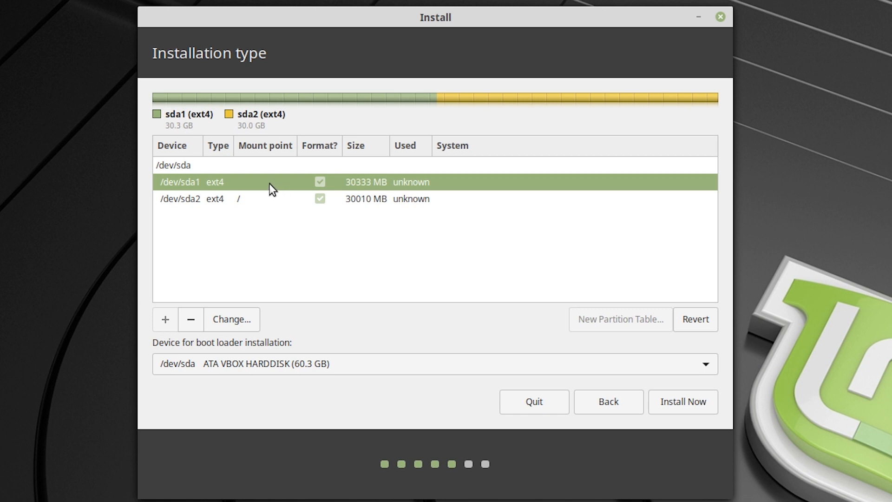
mouse_move(348, 185)
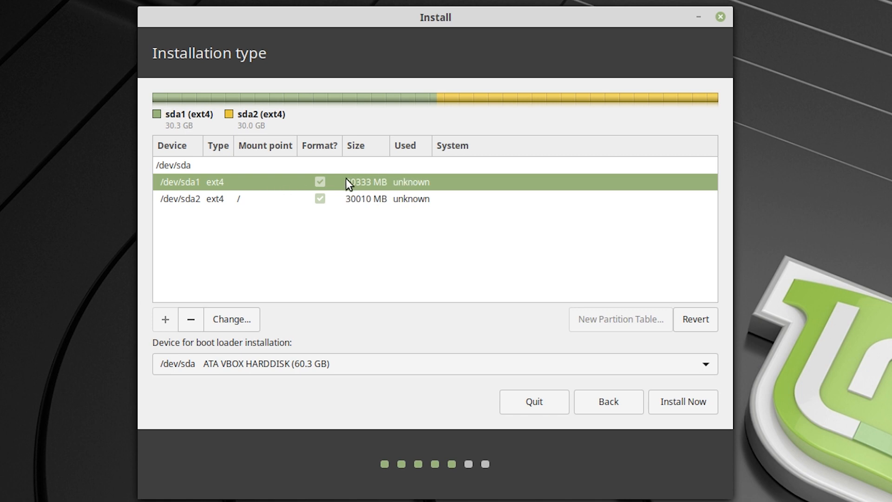
mouse_move(271, 233)
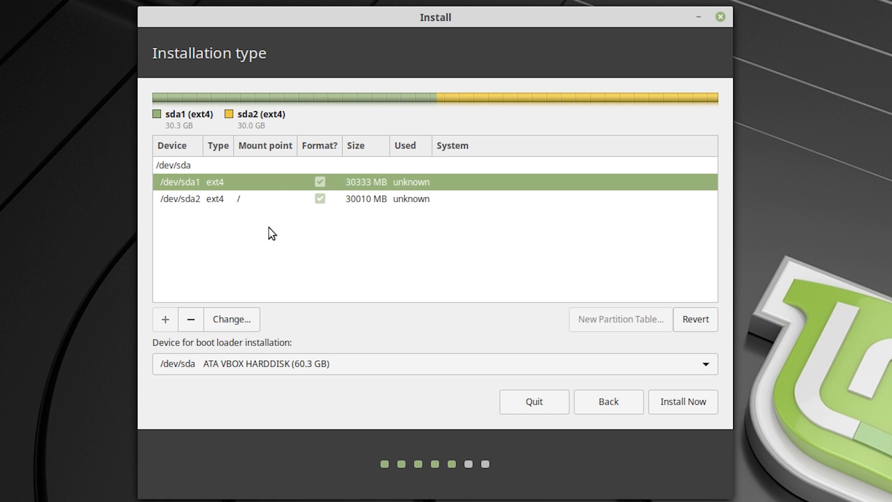
mouse_move(289, 256)
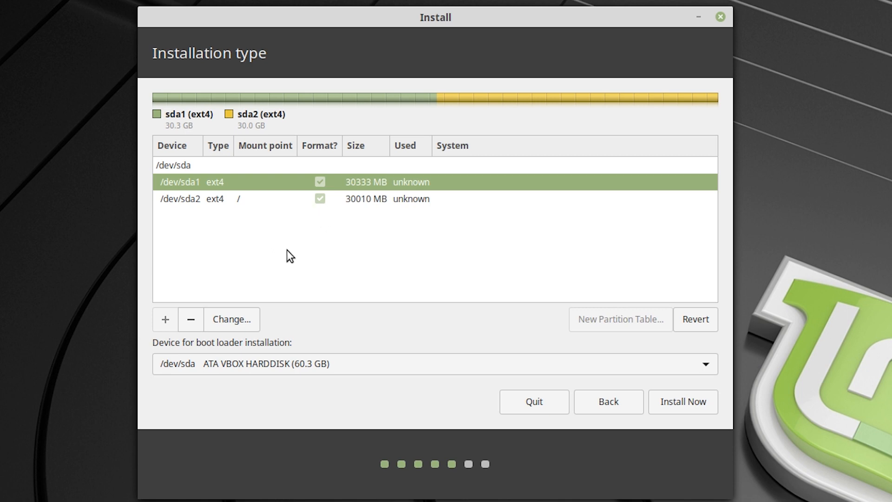
mouse_move(212, 320)
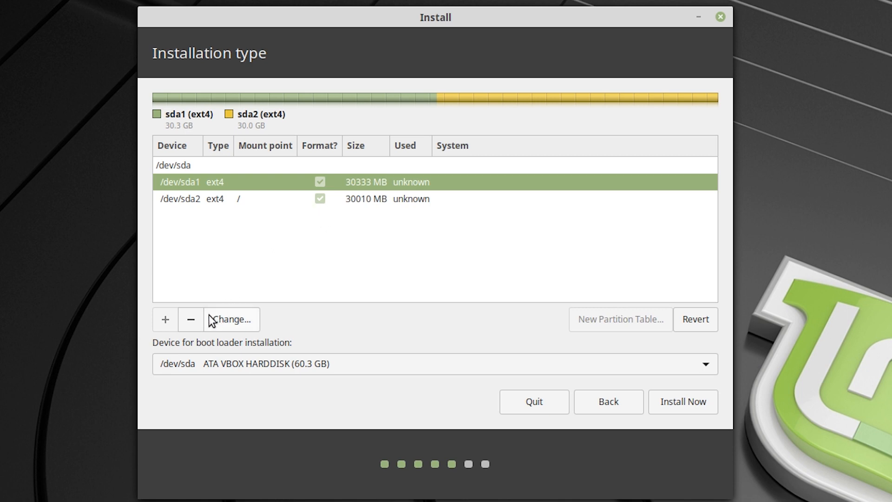
mouse_move(191, 319)
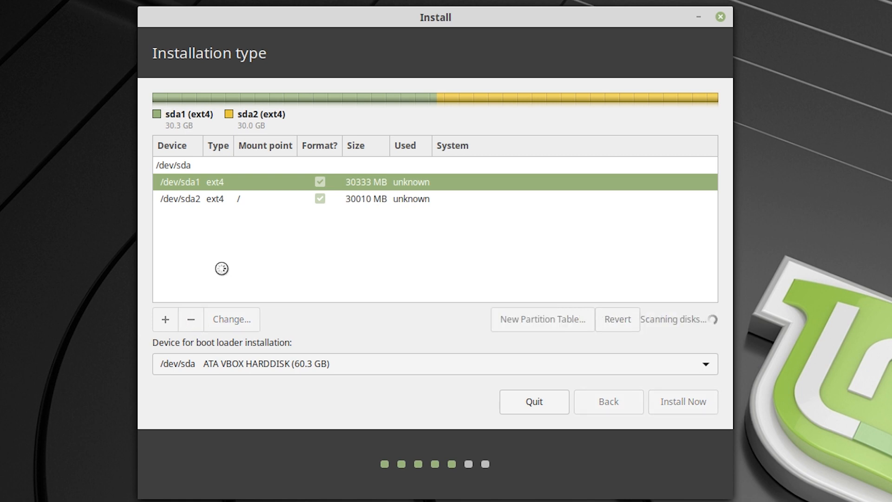
click(190, 319)
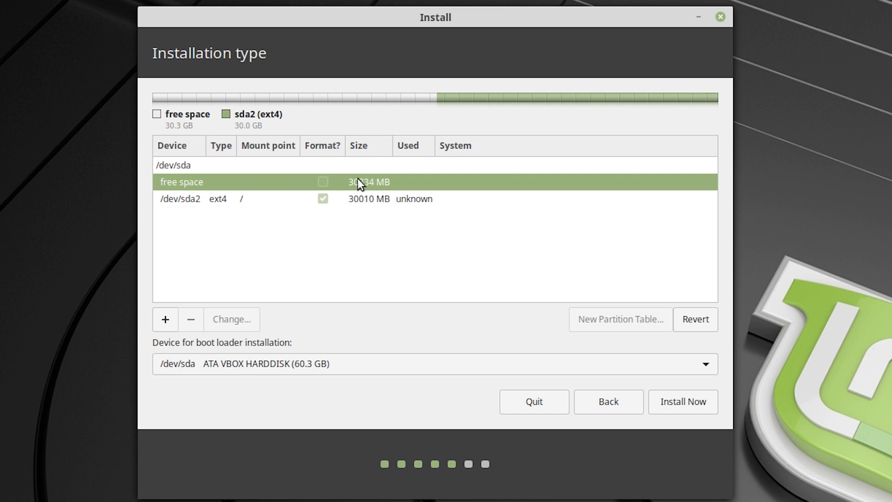
mouse_move(165, 320)
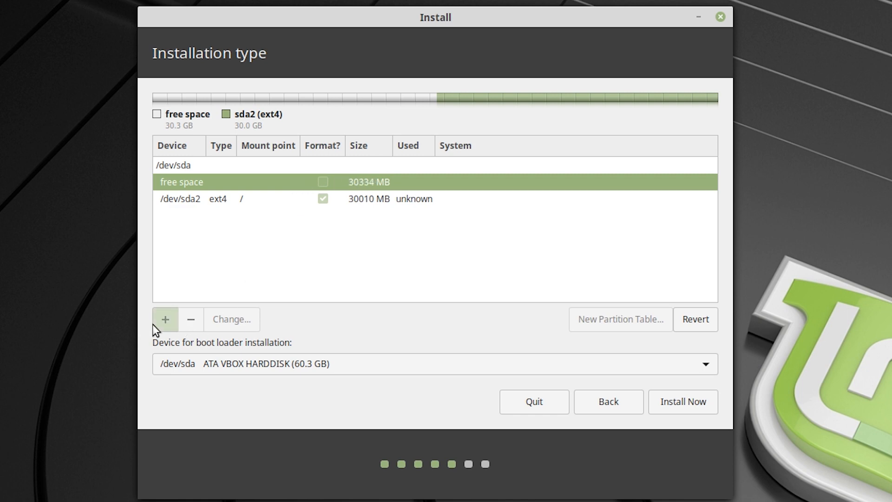
click(165, 319)
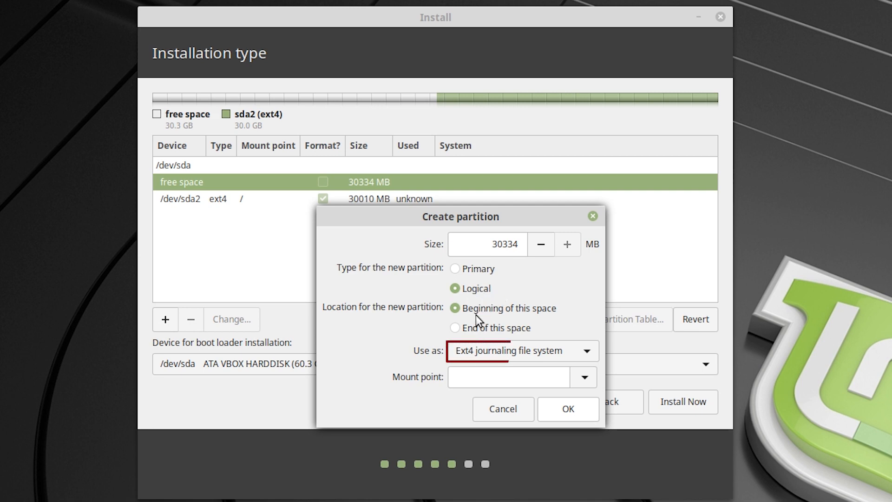
mouse_move(594, 381)
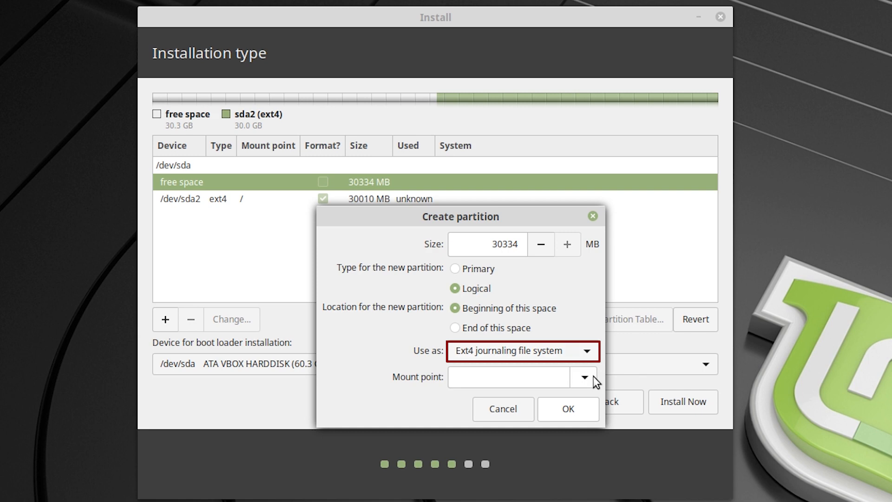
Define the 30334 MB space as a primary Ext4 partition mounted at /home.
click(584, 378)
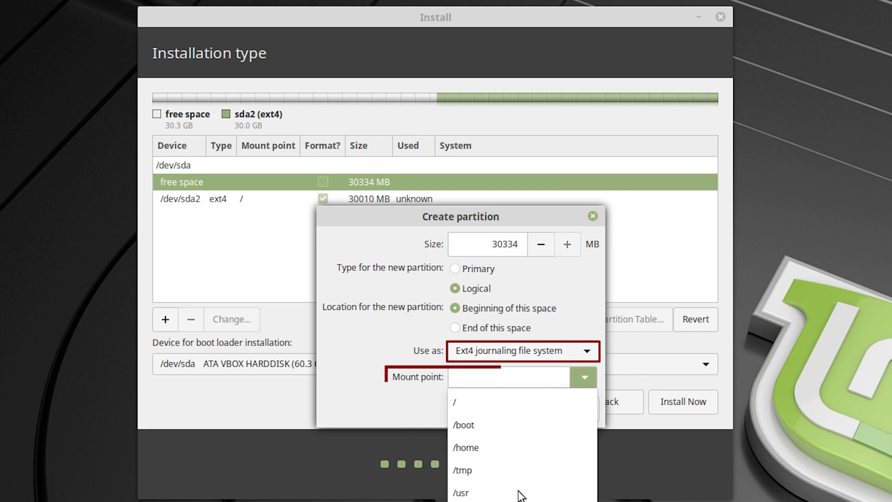
click(465, 447)
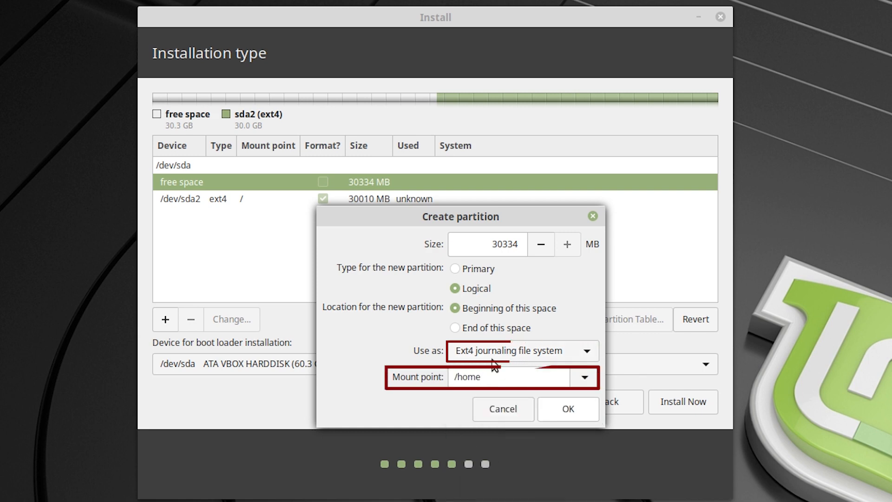
click(454, 268)
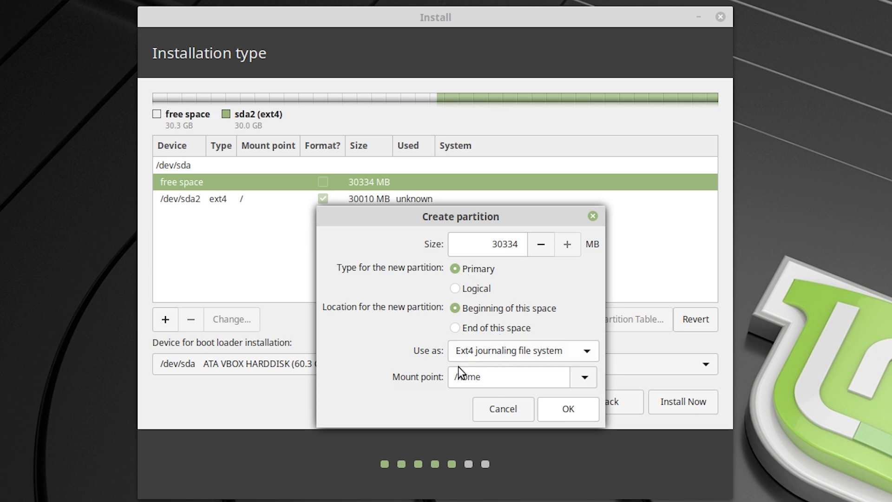
click(509, 377)
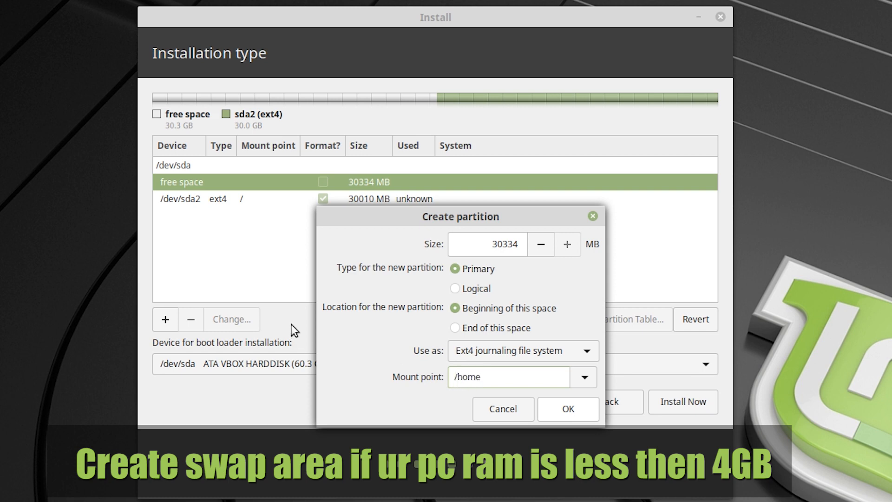
click(509, 377)
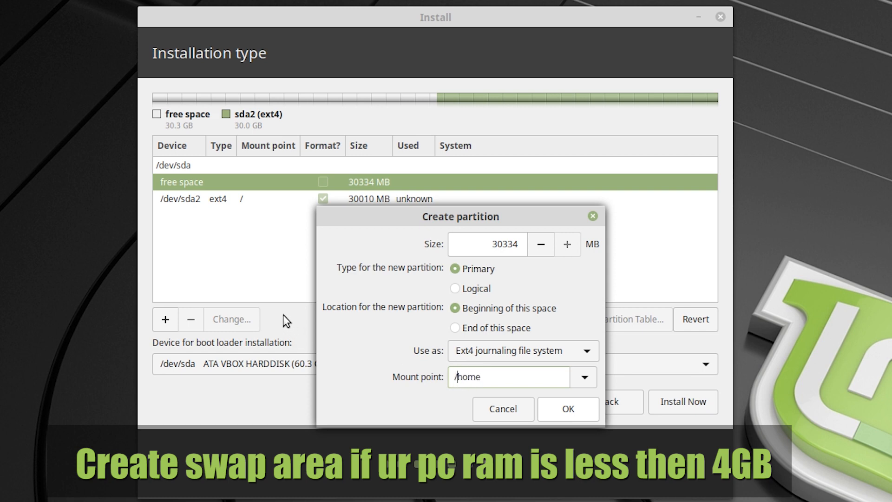
mouse_move(462, 293)
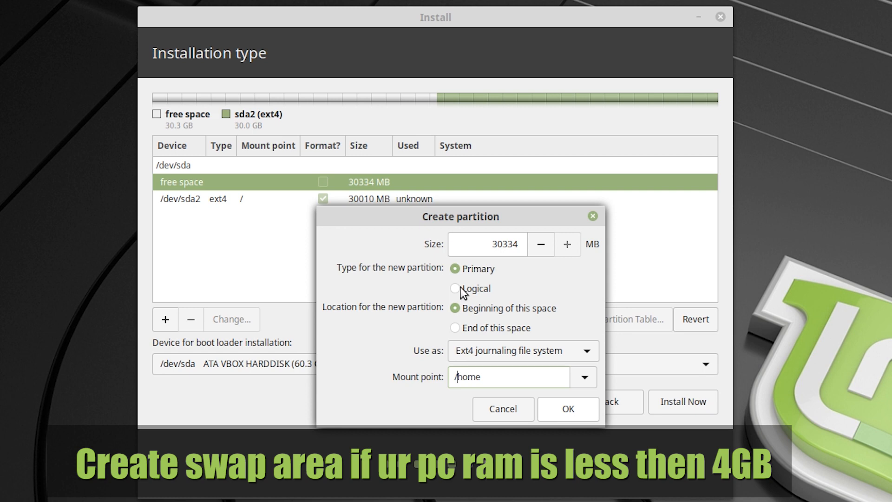
mouse_move(481, 296)
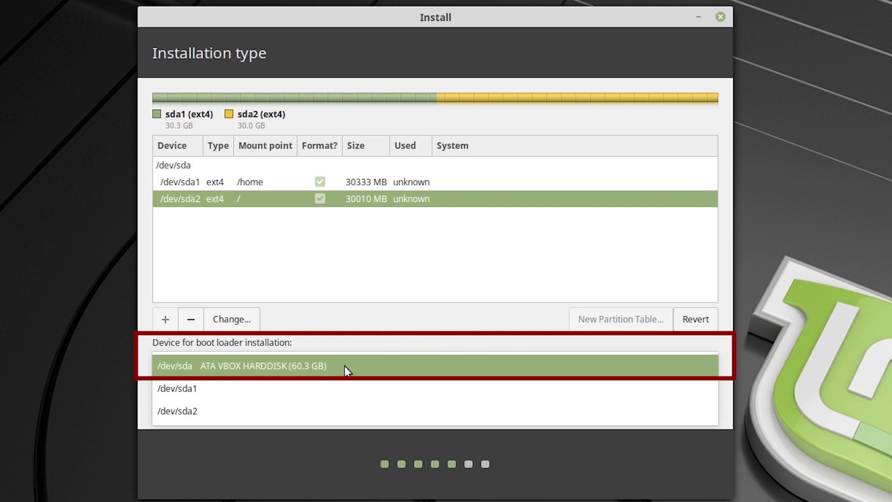
mouse_move(255, 369)
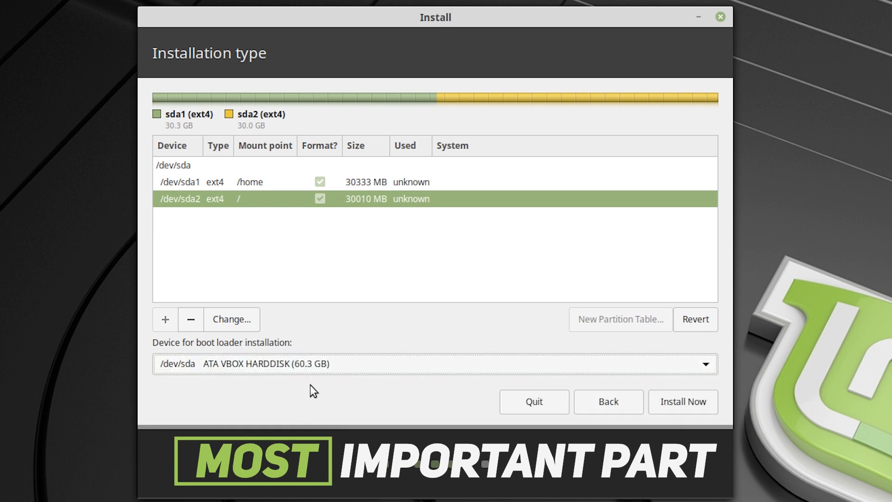
mouse_move(651, 230)
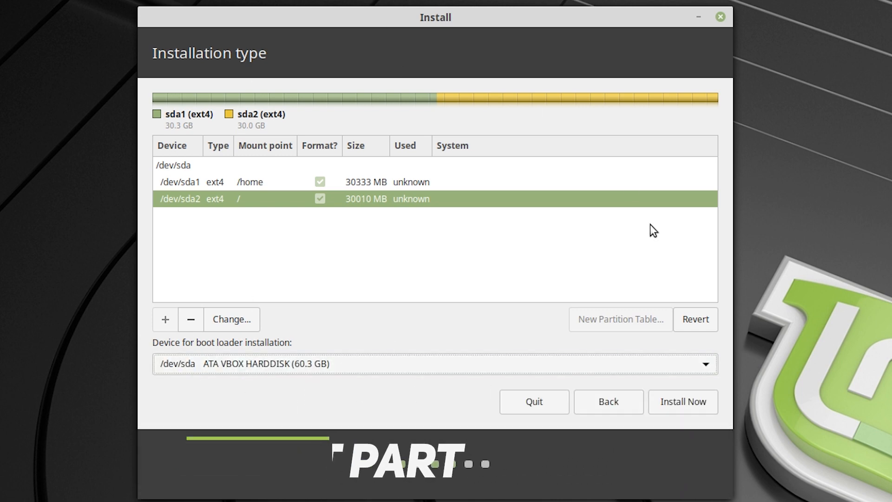
mouse_move(360, 387)
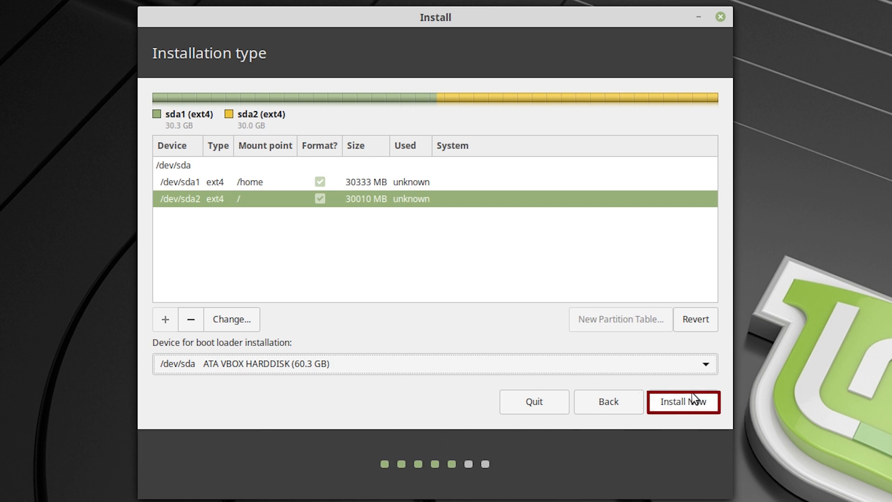
Keep the boot loader on /dev/sda and choose Install Now.
click(681, 401)
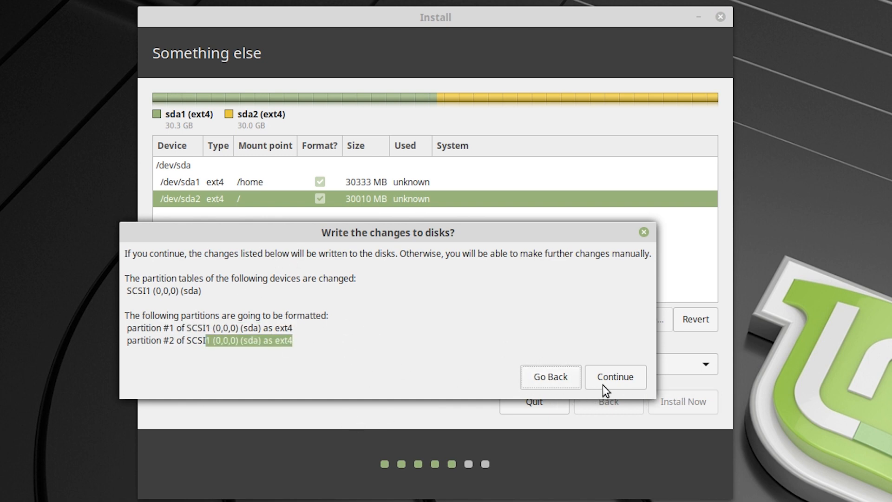
Confirm writing the disk changes, accept Chicago as location, and enter the account details.
click(614, 377)
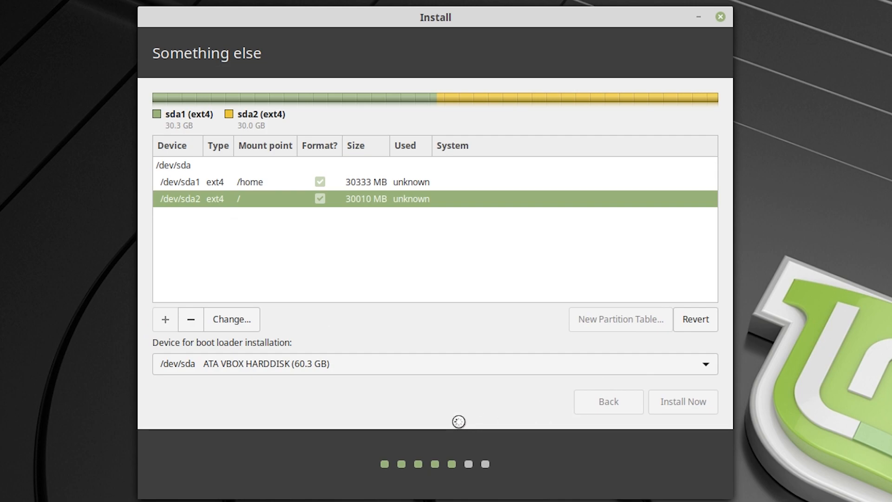
click(682, 401)
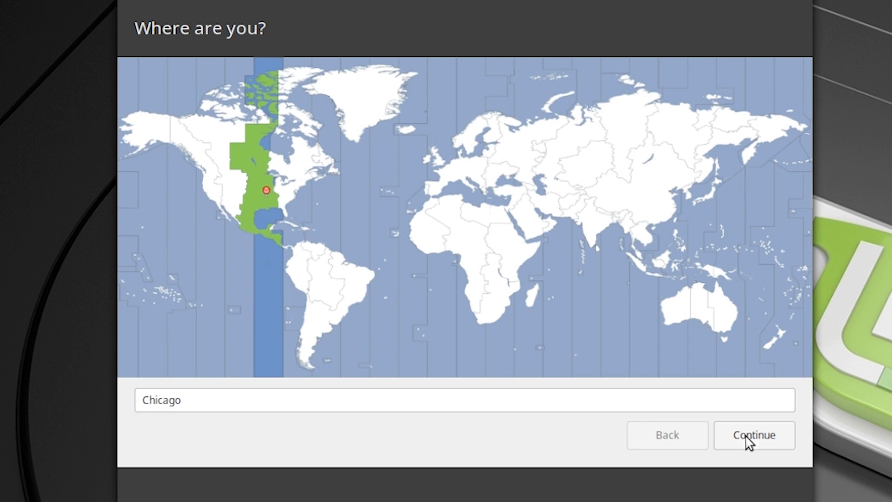
click(752, 434)
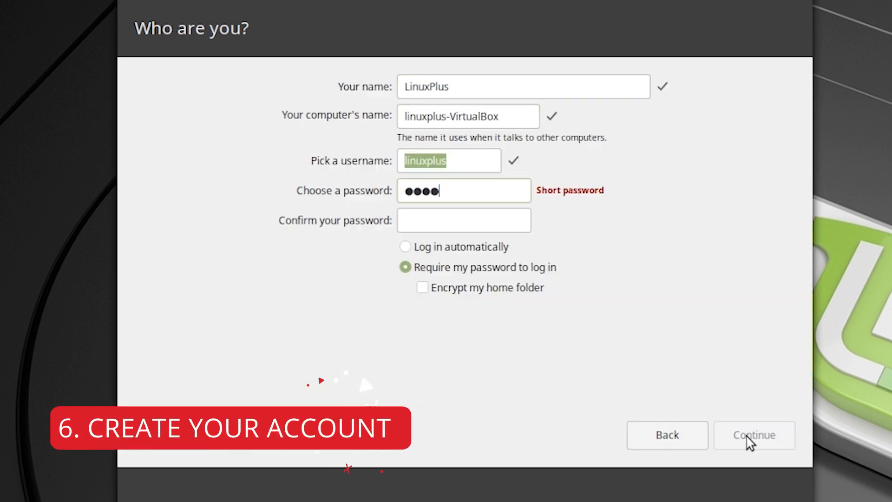
text(••••)
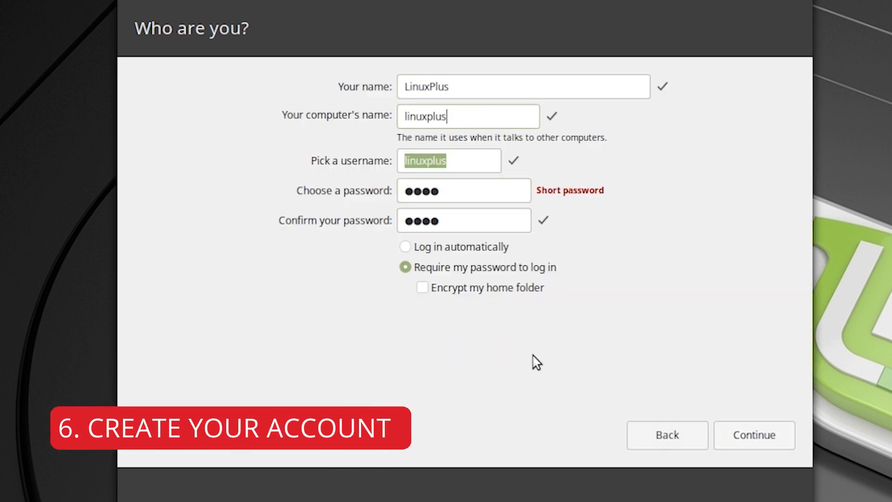
click(753, 435)
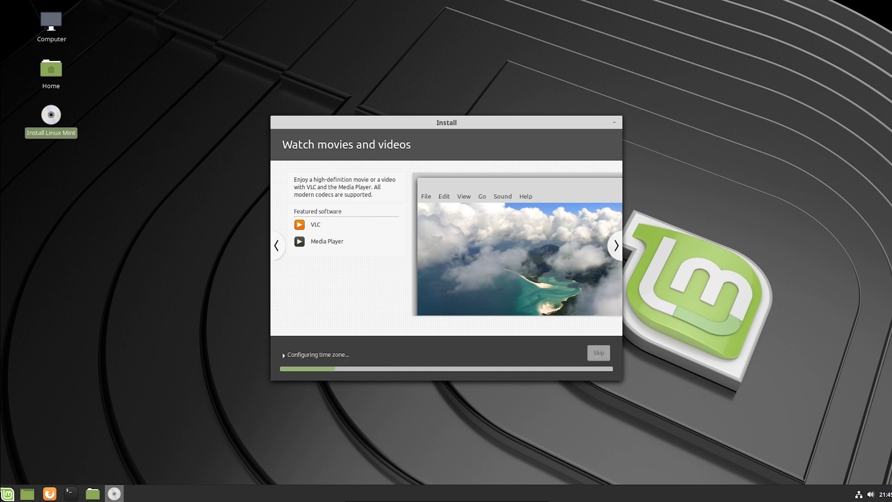
Let the installation complete, then Restart Now into Linux Mint 19.1.
click(615, 246)
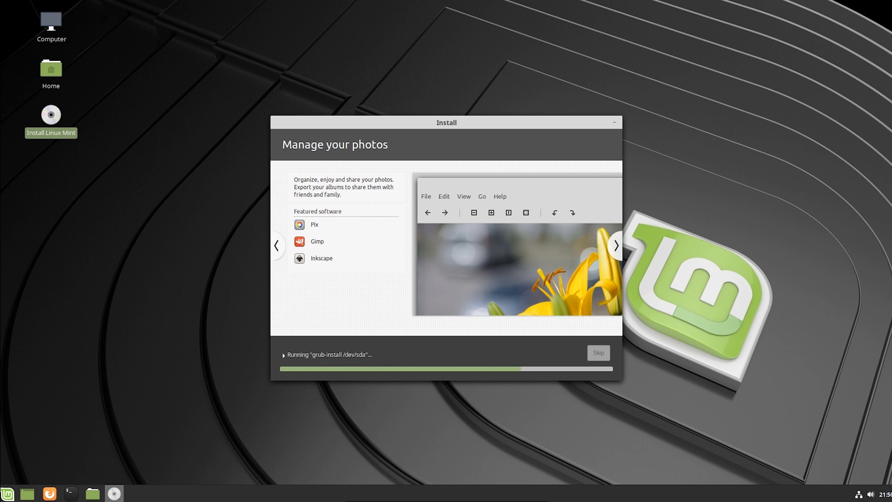
click(615, 246)
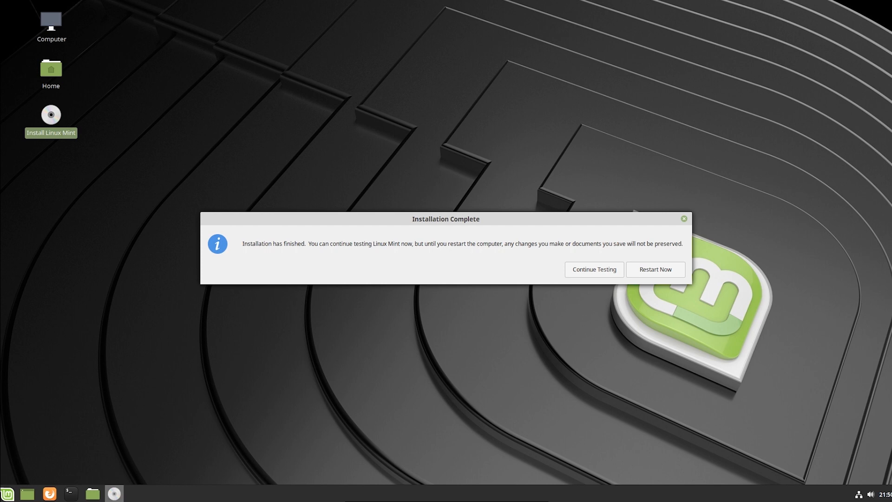
click(593, 269)
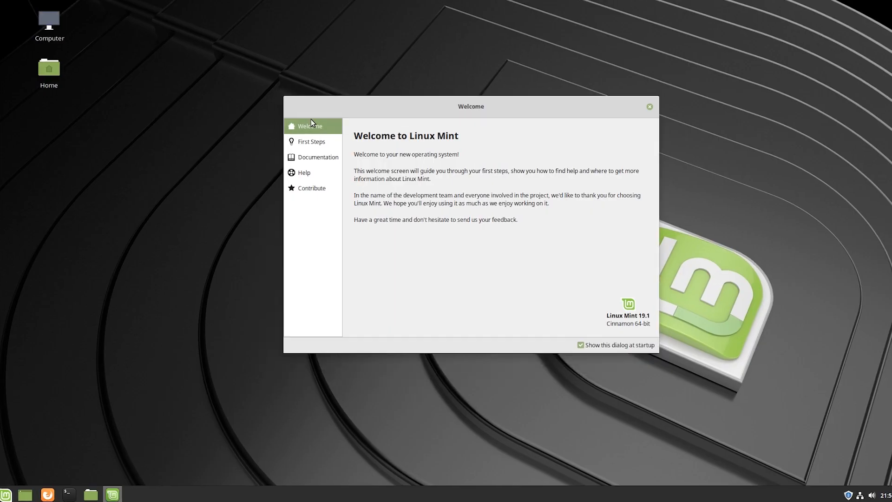
View the Welcome screen's Contribute section, close it, and open Computer.
click(311, 188)
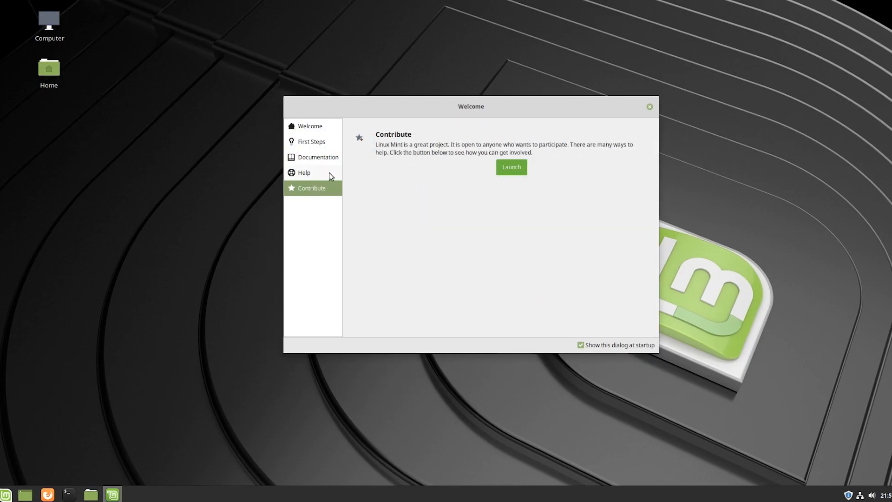
click(649, 106)
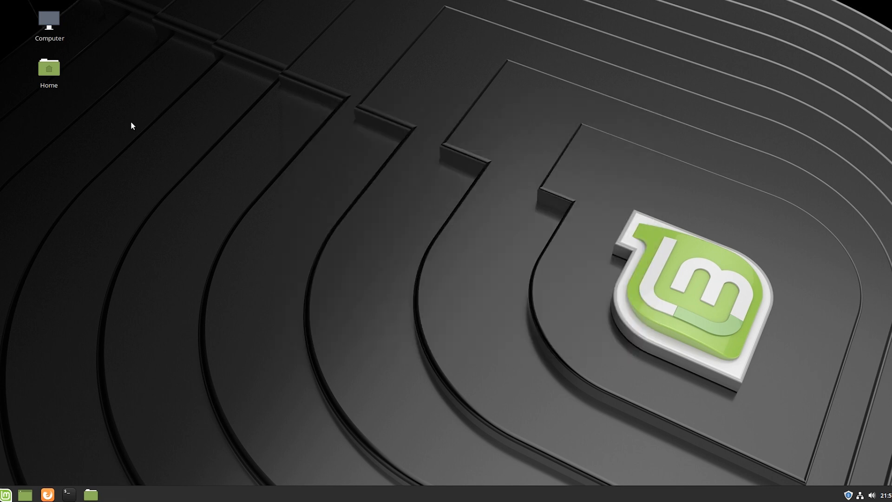
mouse_move(49, 22)
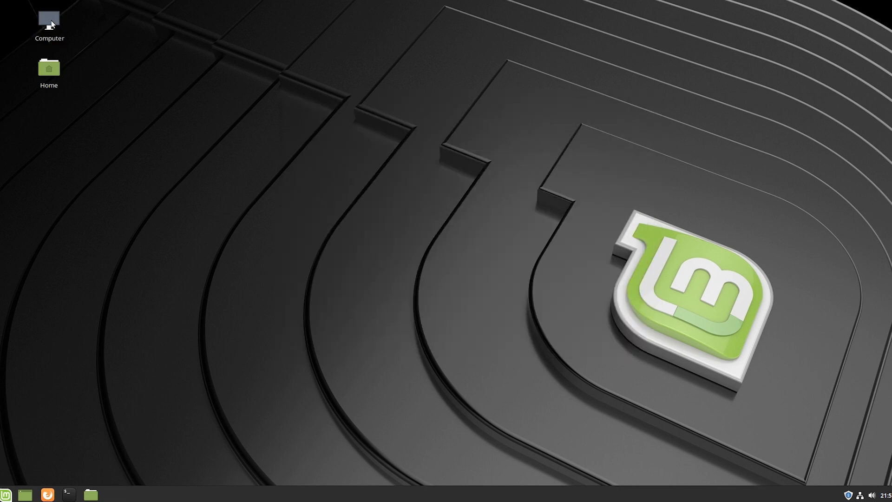
double_click(49, 18)
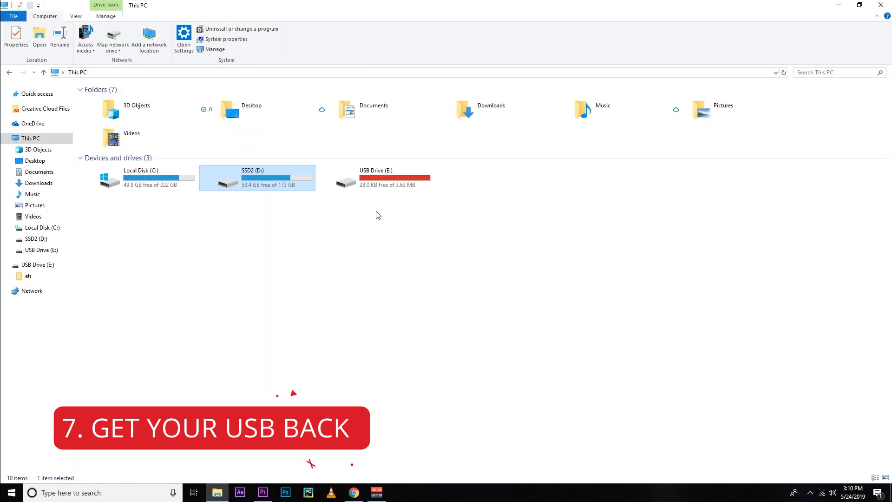
Launch PowerISO as administrator and continue with the unregistered trial.
click(376, 177)
text(power)
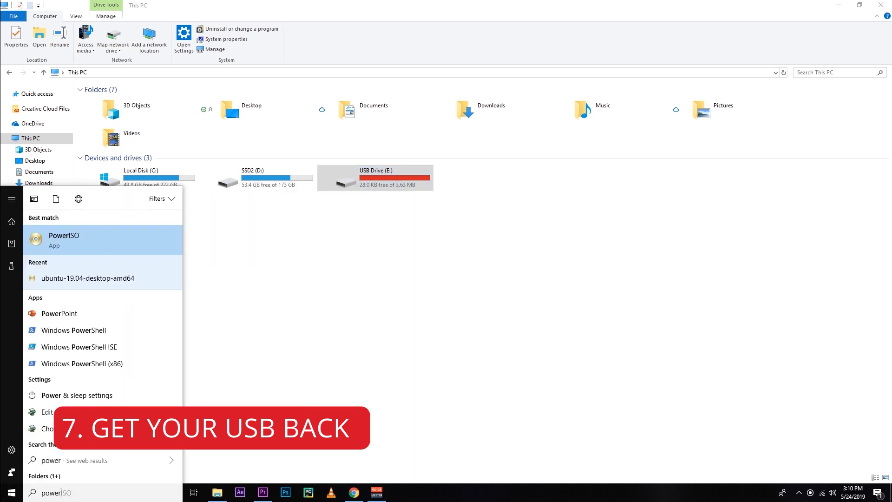
right_click(64, 238)
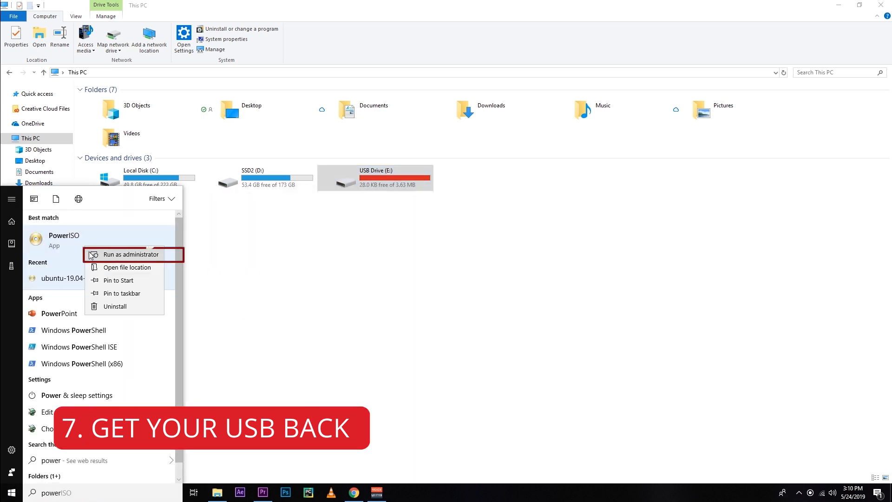
click(131, 254)
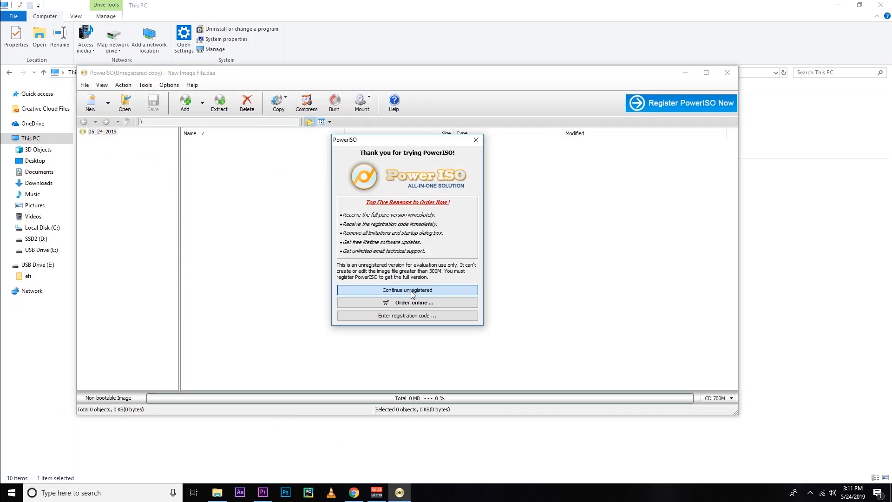
click(406, 289)
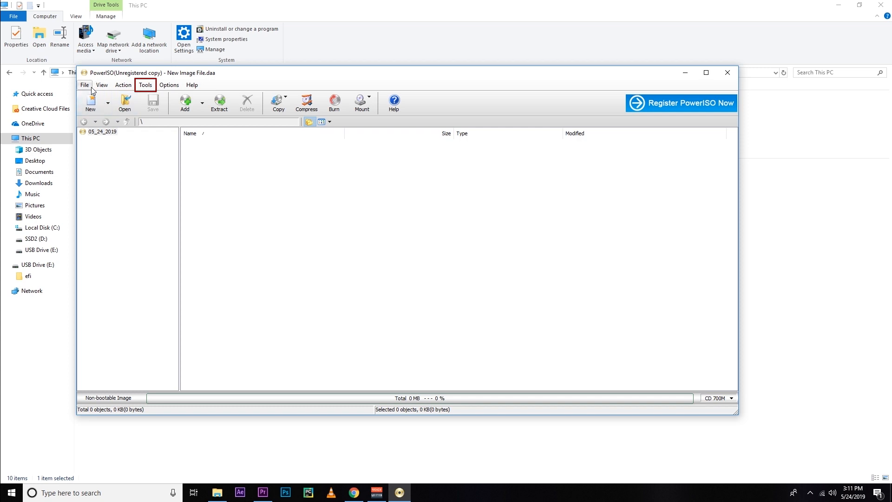
Clean USB drive E: with Tools > Clean USB drive, confirming data destruction.
click(145, 85)
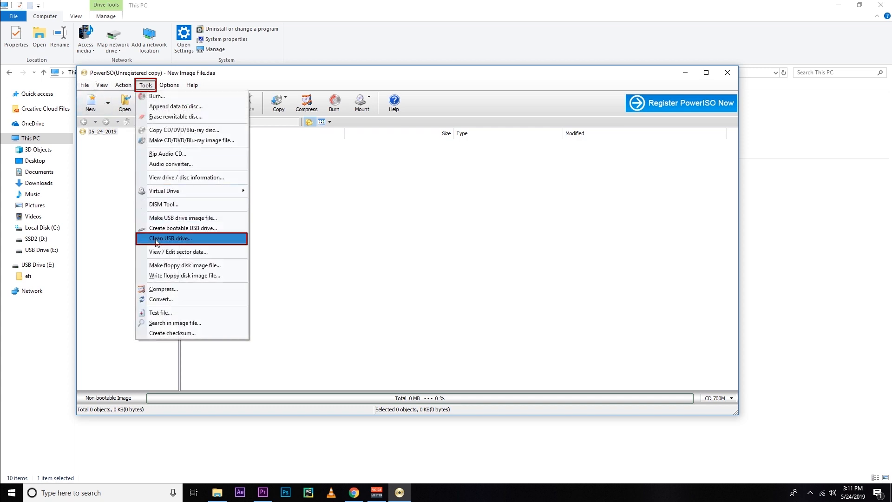
click(168, 238)
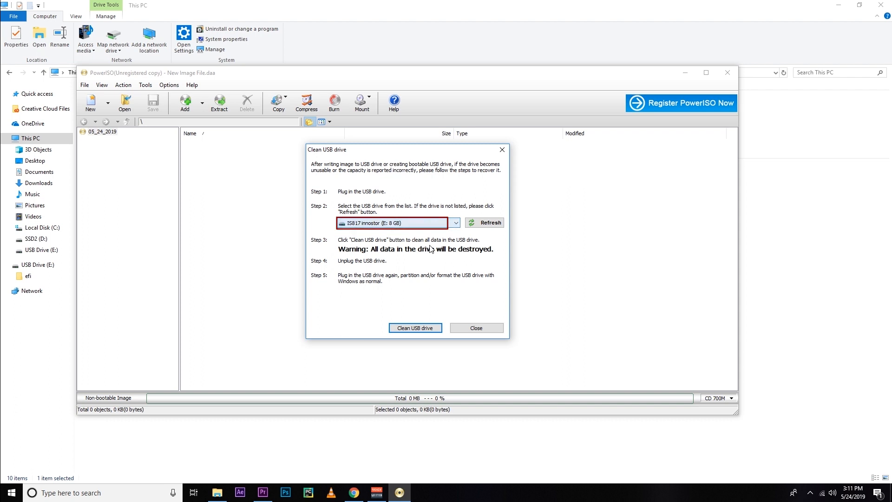
click(415, 327)
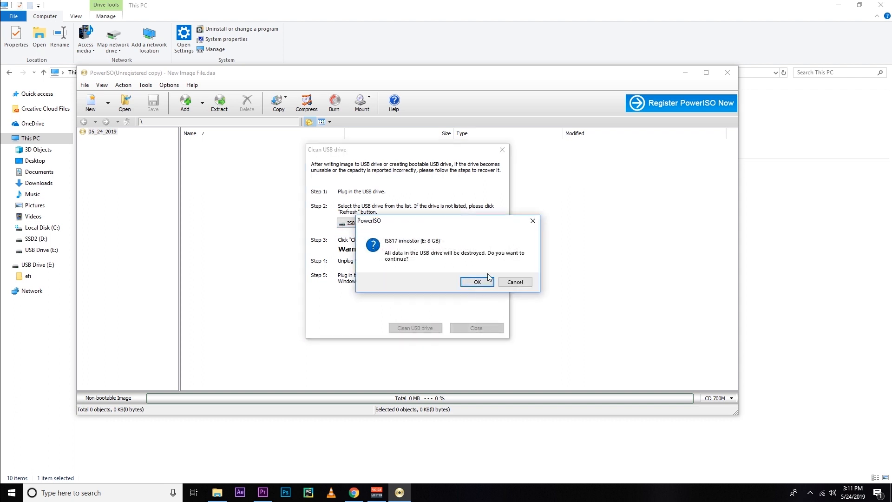
click(477, 281)
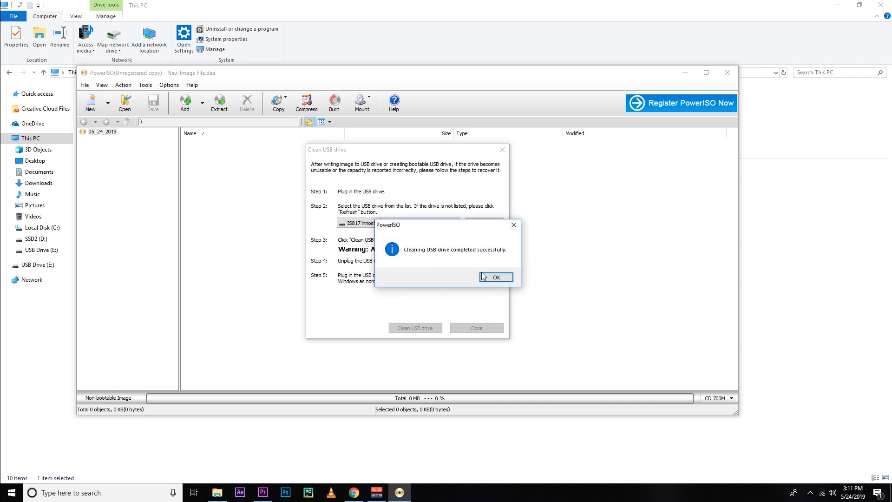
click(495, 277)
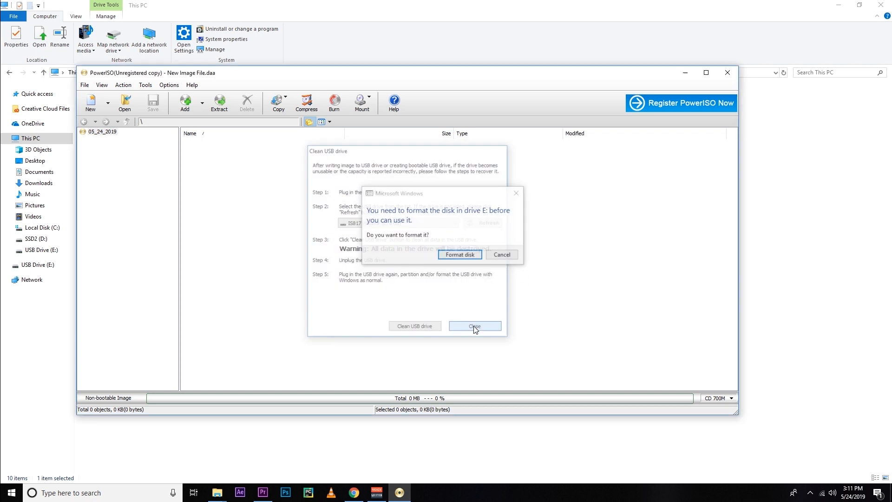
Close the cleaning tool, quick-format drive E: as NTFS, and open the drive.
click(474, 327)
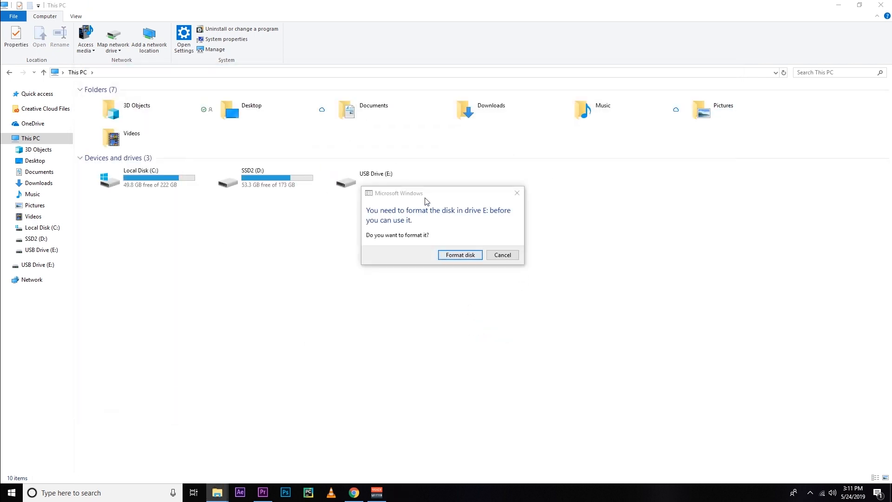
click(501, 254)
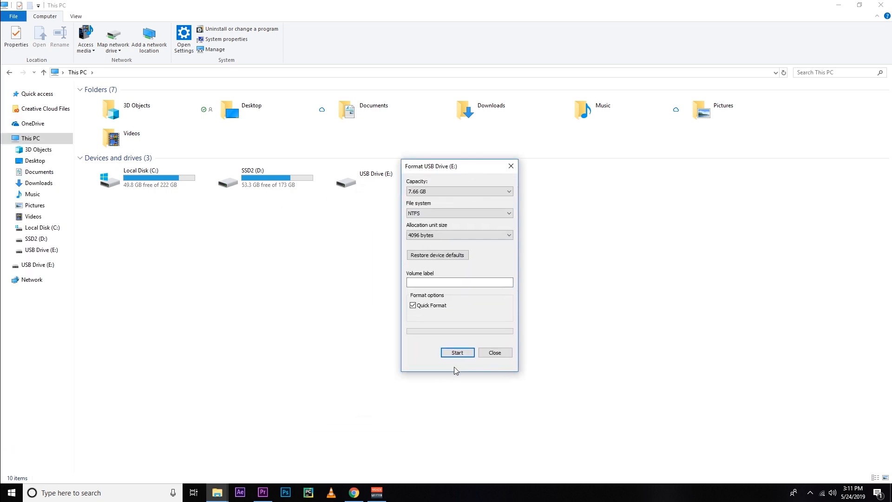
click(457, 352)
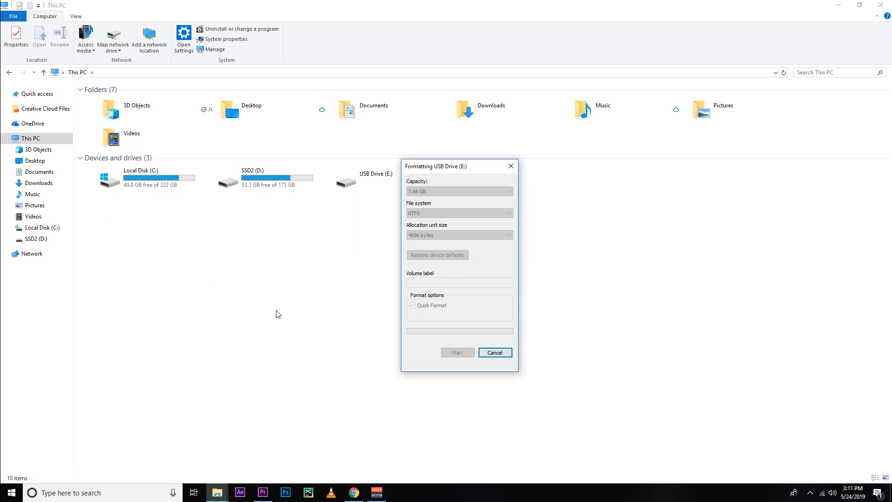
click(457, 352)
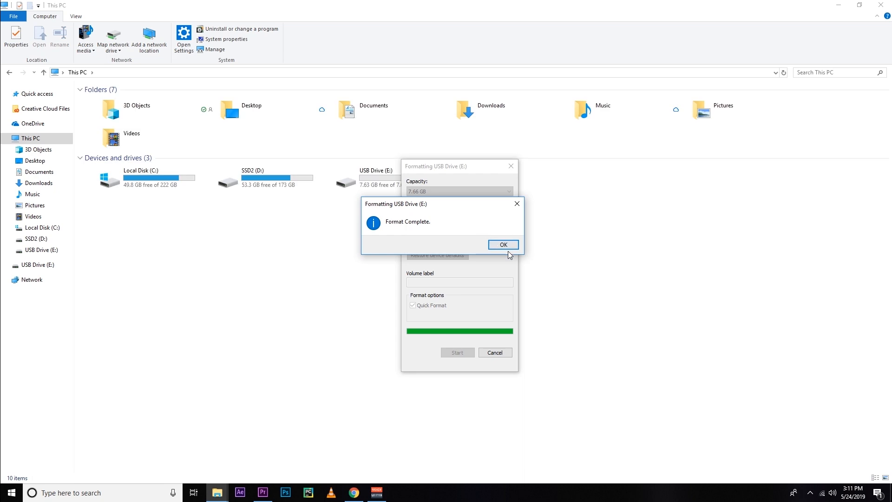
click(503, 243)
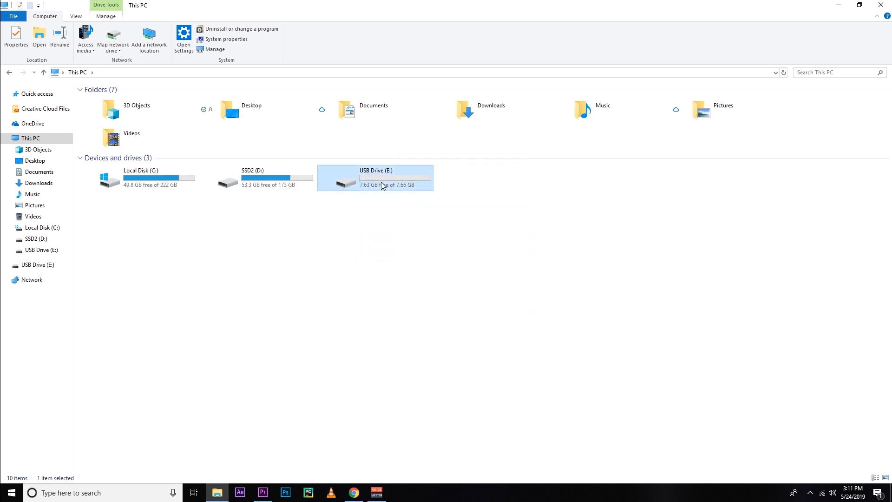
mouse_move(365, 238)
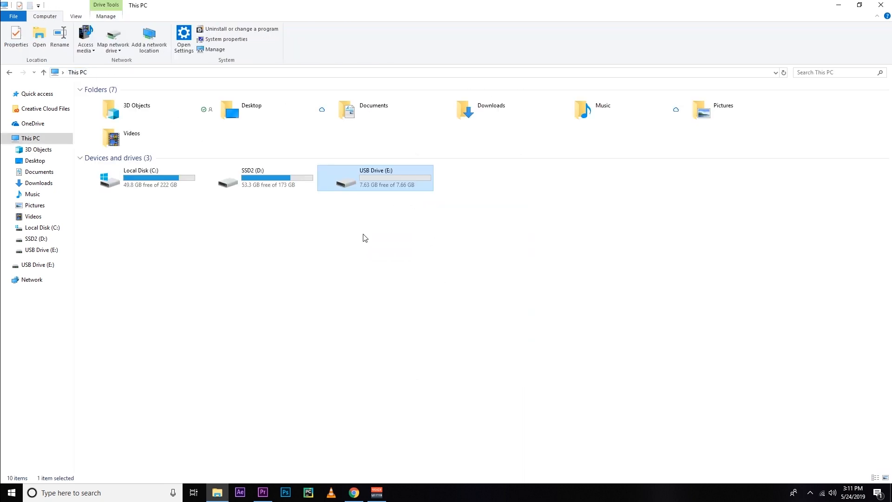
double_click(375, 177)
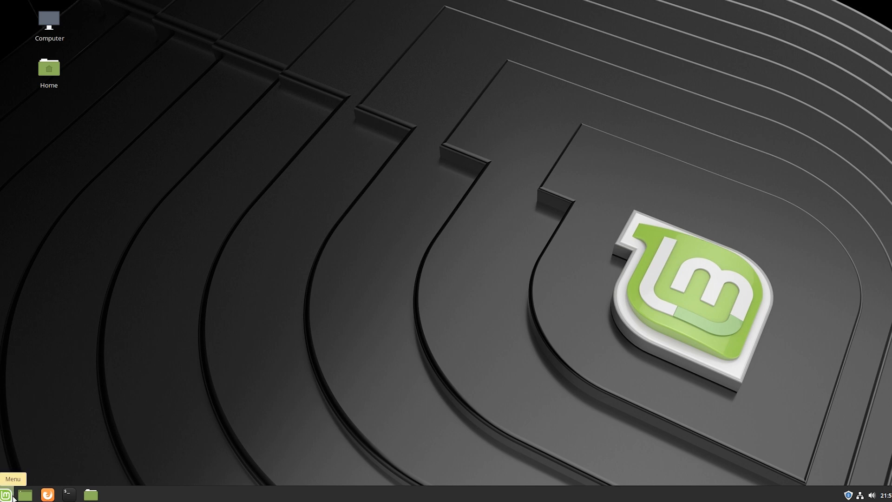
Restart Linux Mint from the Mint Menu's Quit option and Session dialog.
click(6, 494)
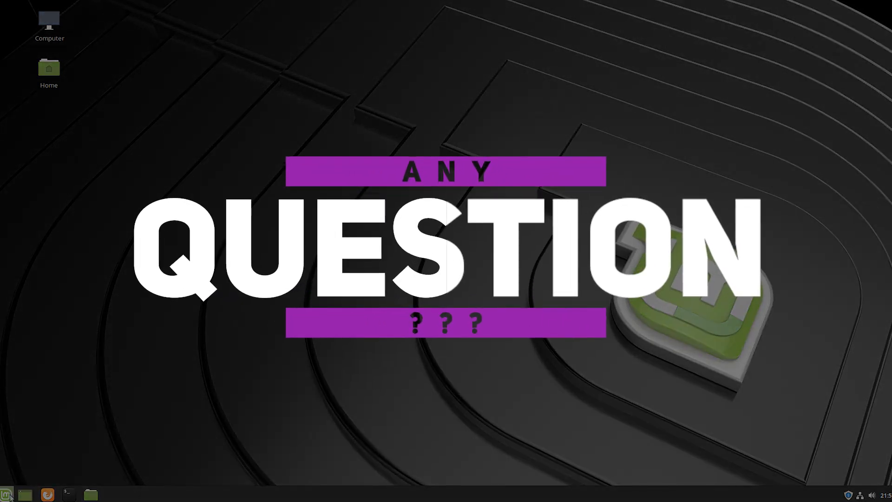
click(8, 493)
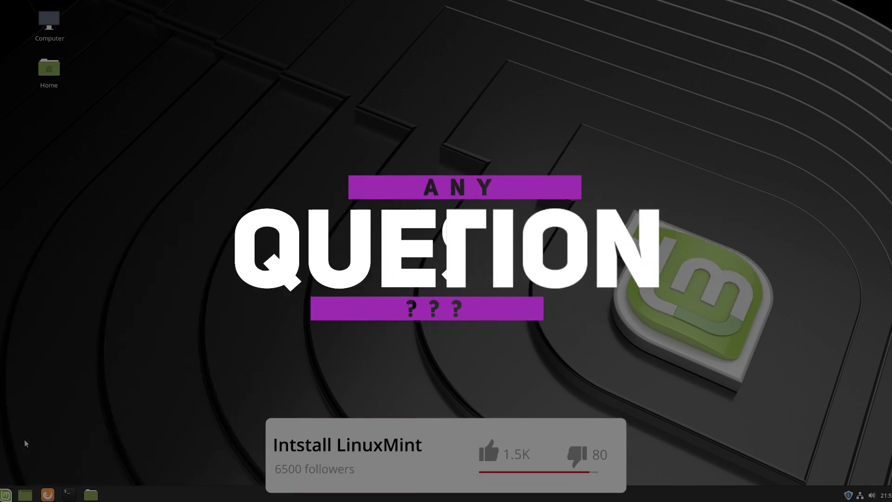
click(112, 494)
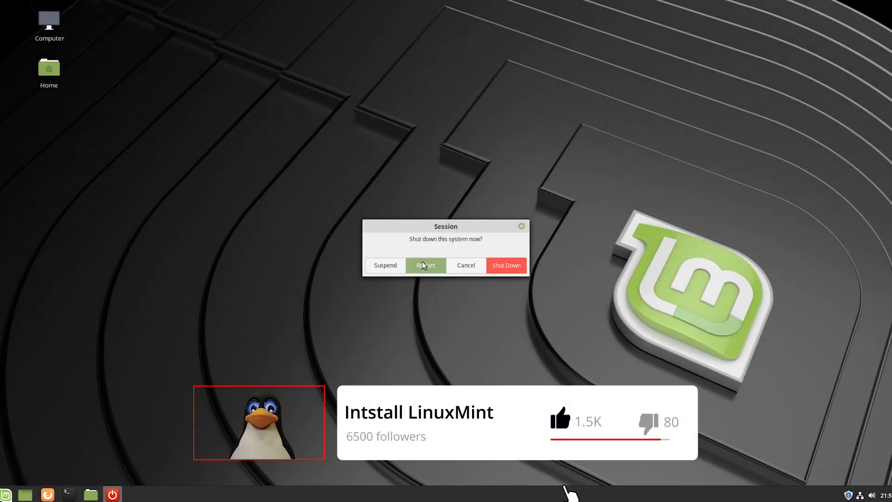
click(464, 265)
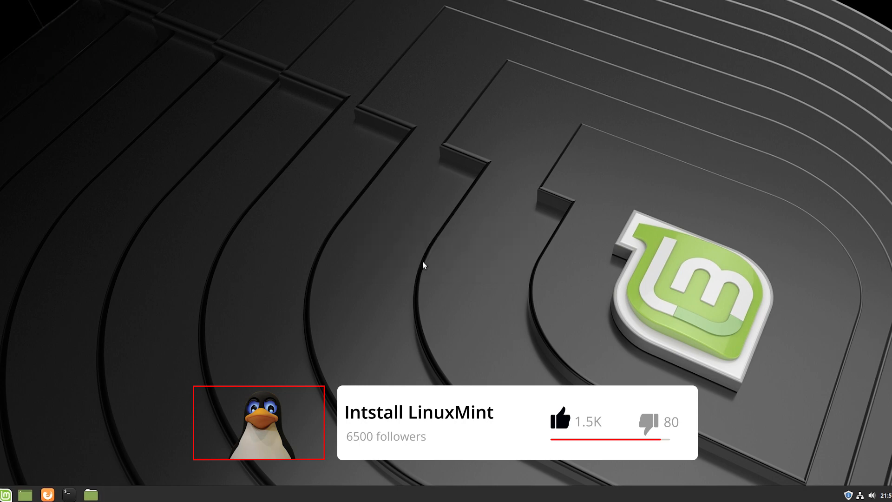